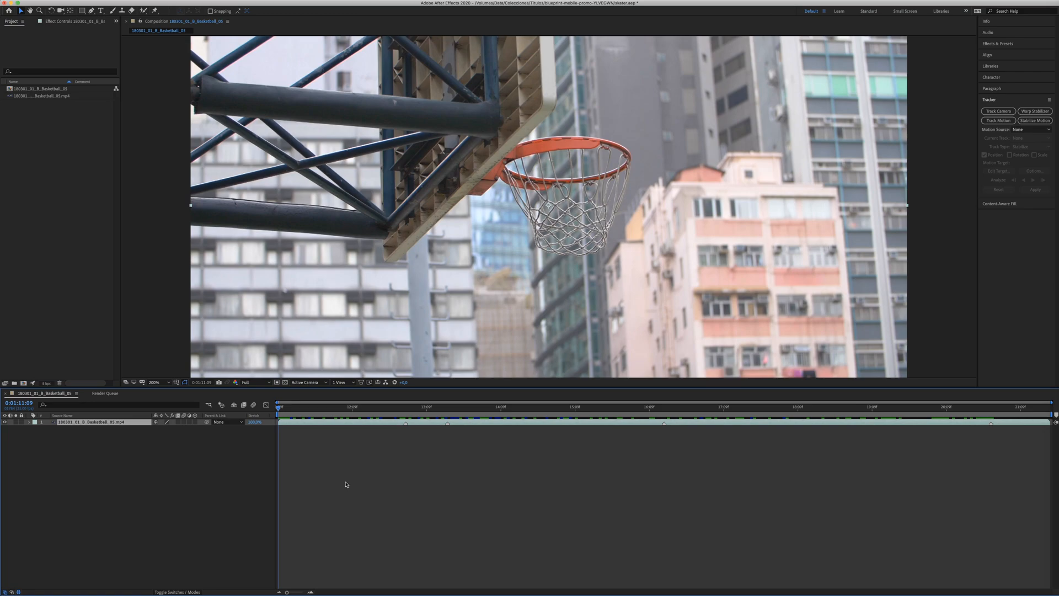
mouse_move(103, 206)
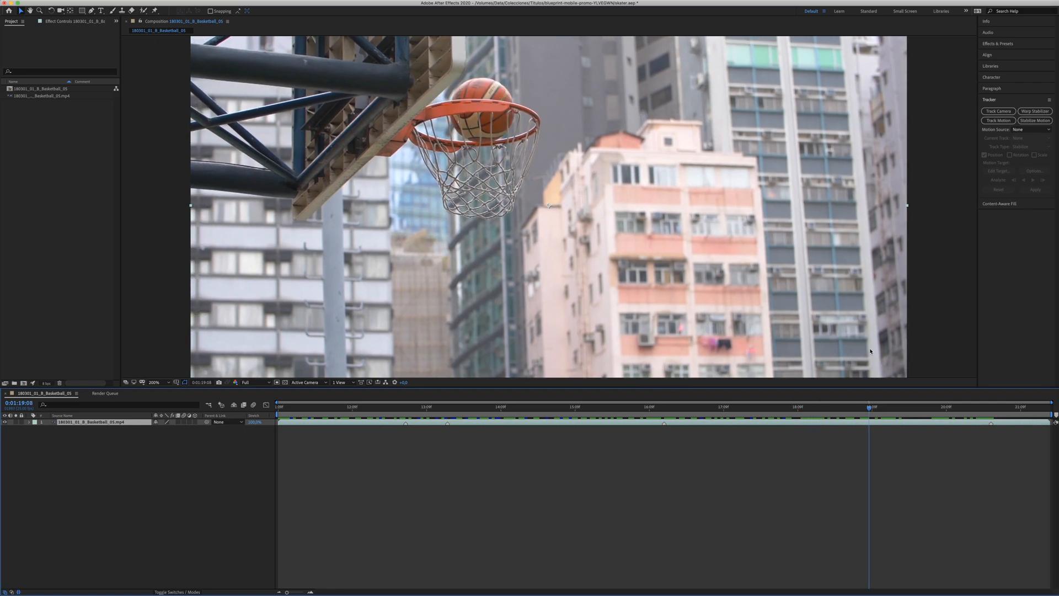
Step: Run the 3D Camera Tracker with Detailed Analysis enabled, then scrub to inspect solved track points
click(430, 406)
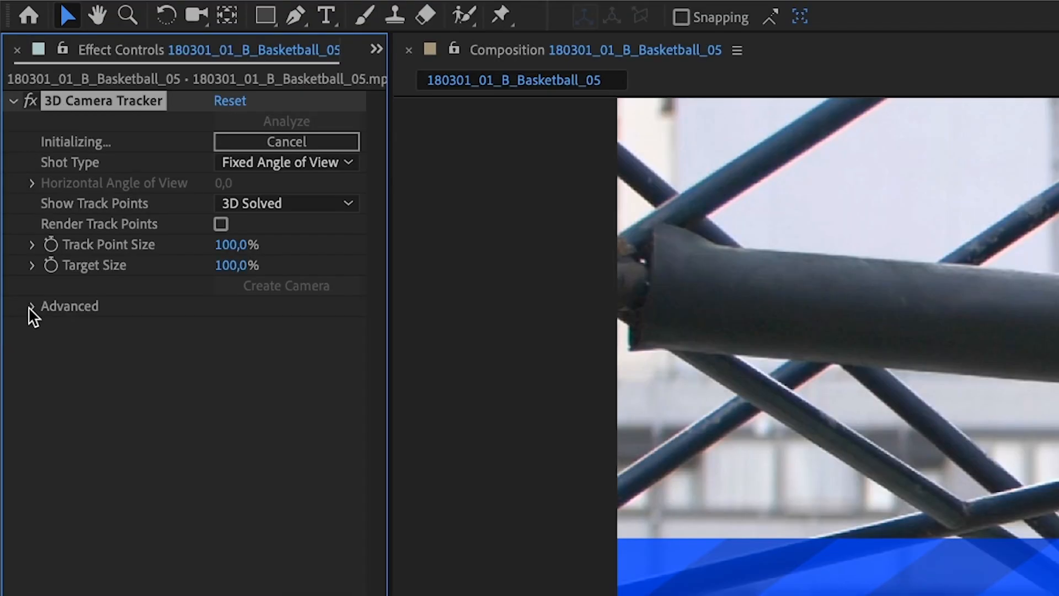
click(32, 306)
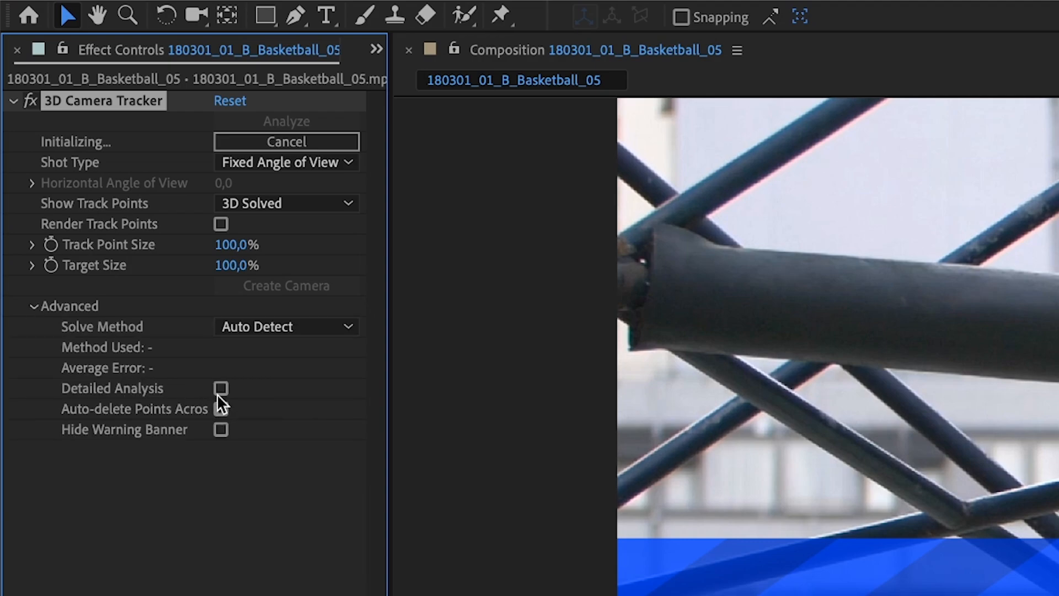
click(220, 388)
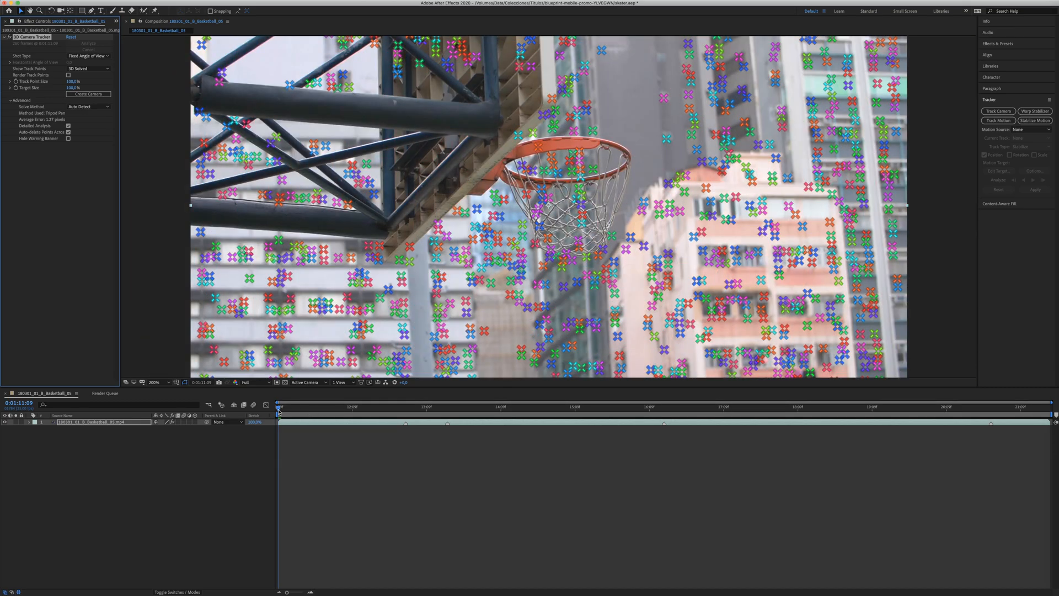
click(506, 409)
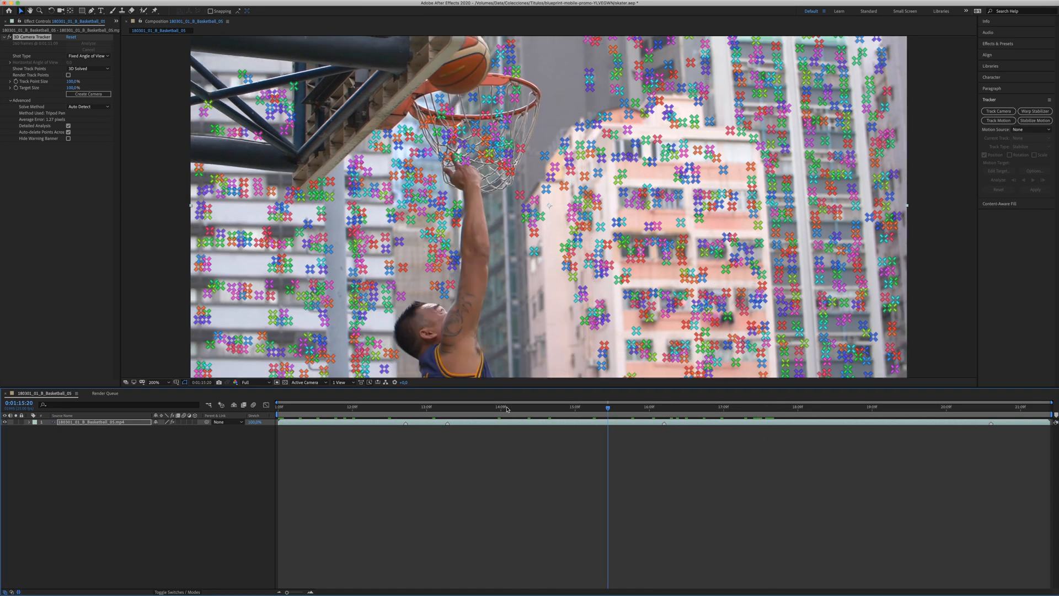
click(280, 406)
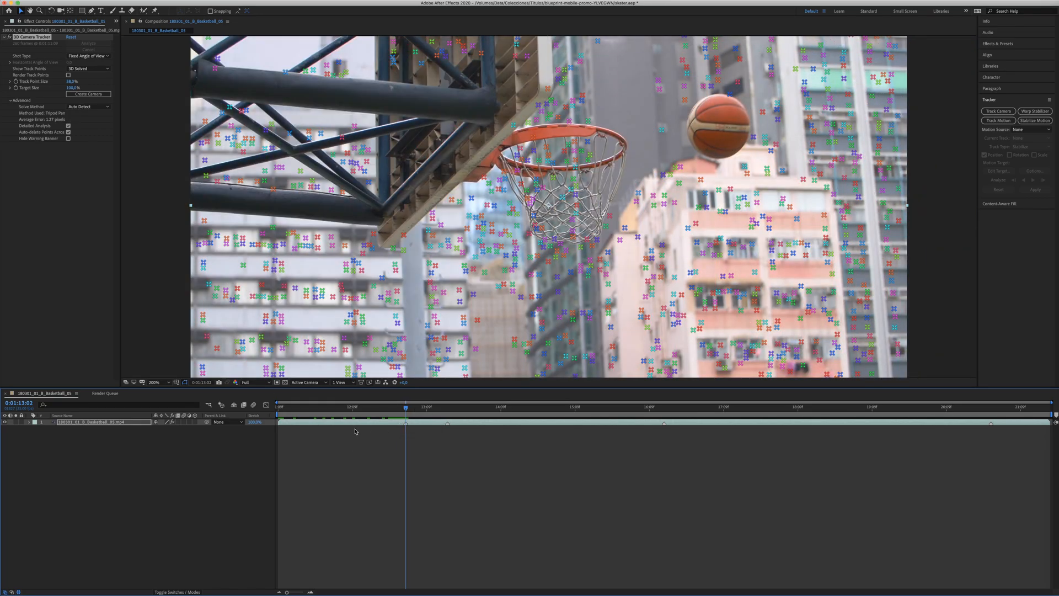
Step: Duplicate the basketball layer, delete the tracker from the copy, and freeze it on this frame
key(cmd+d)
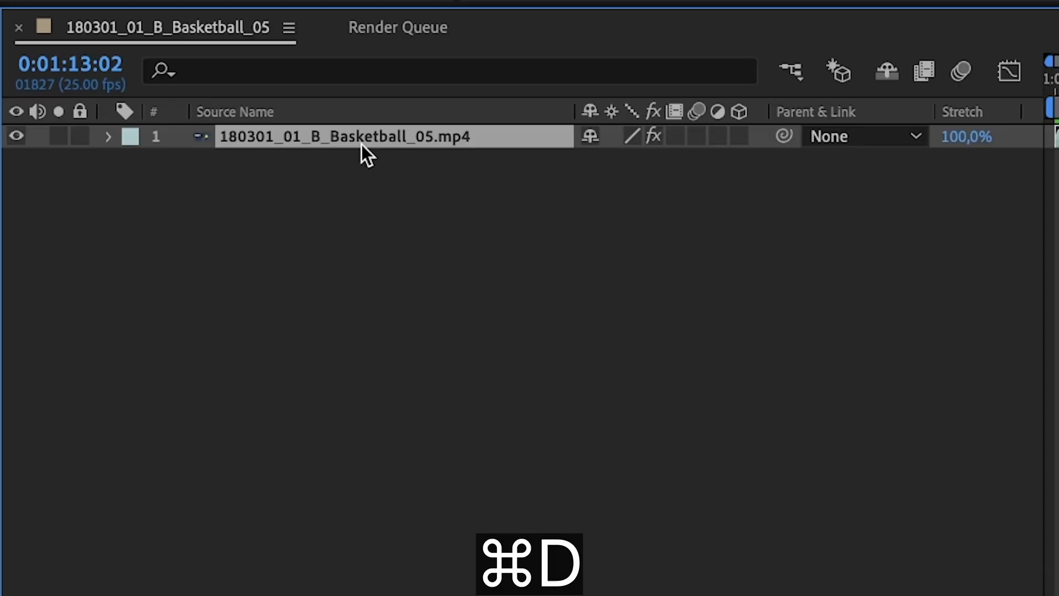
key(cmd+d)
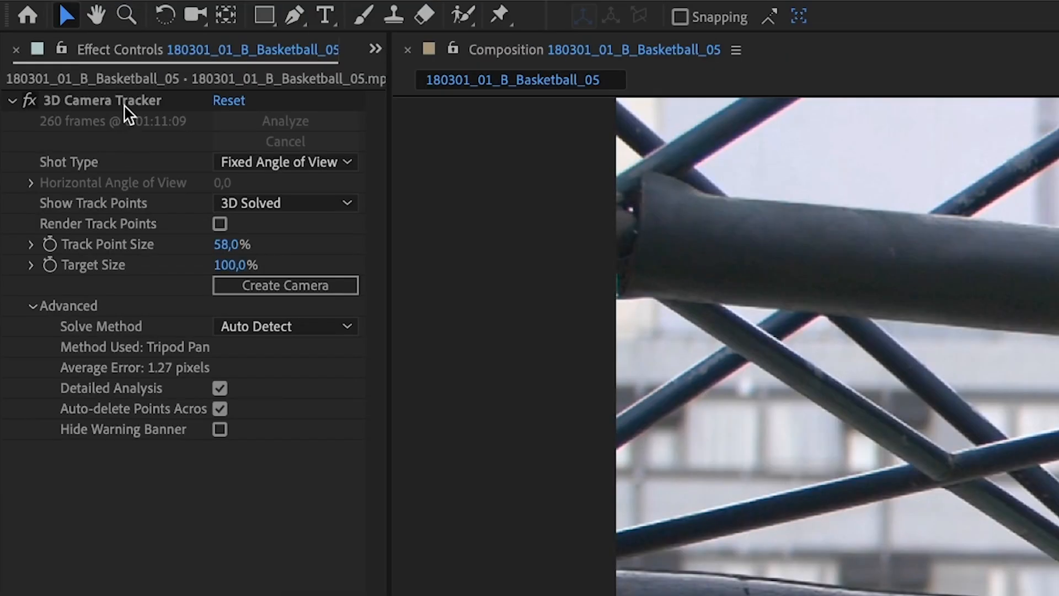
click(102, 100)
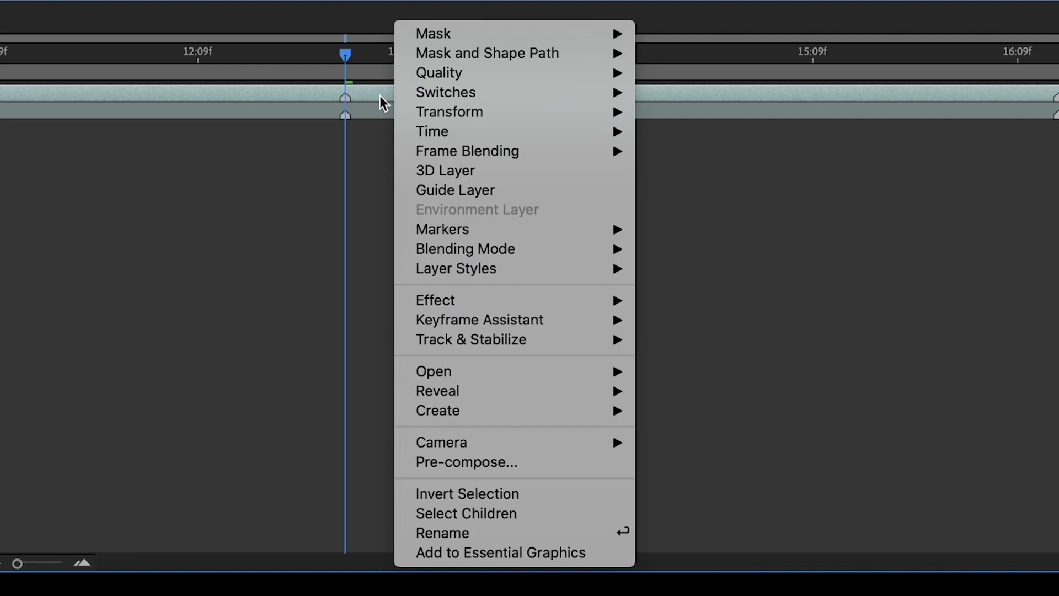
mouse_move(432, 131)
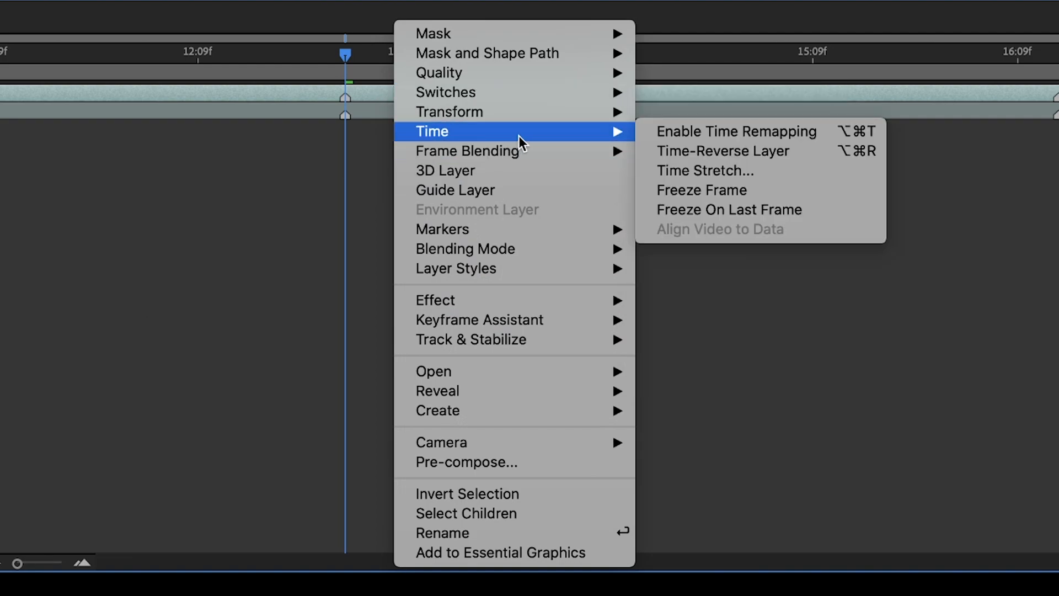
mouse_move(729, 190)
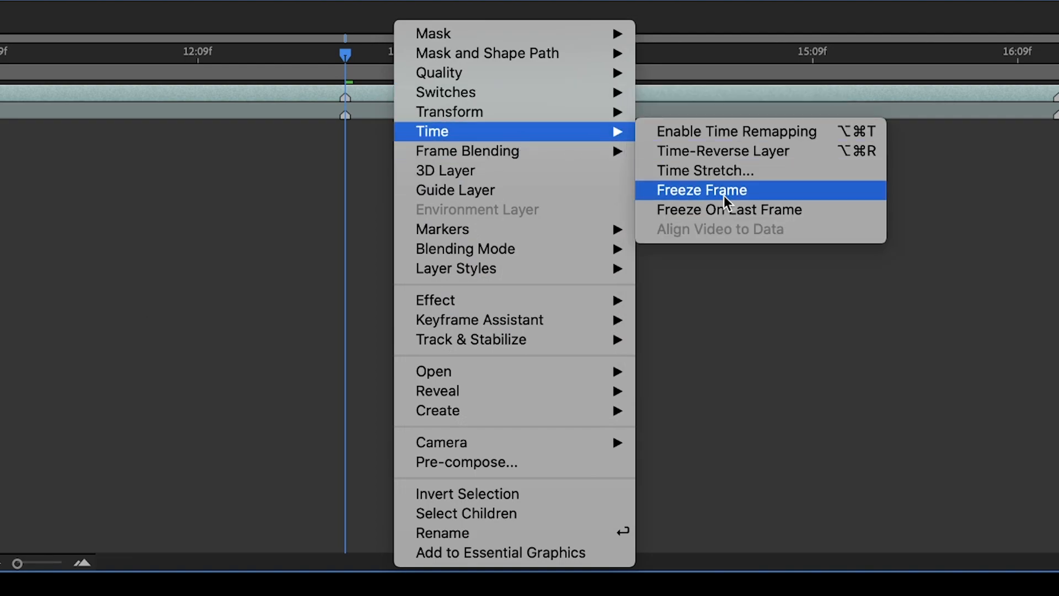
click(701, 190)
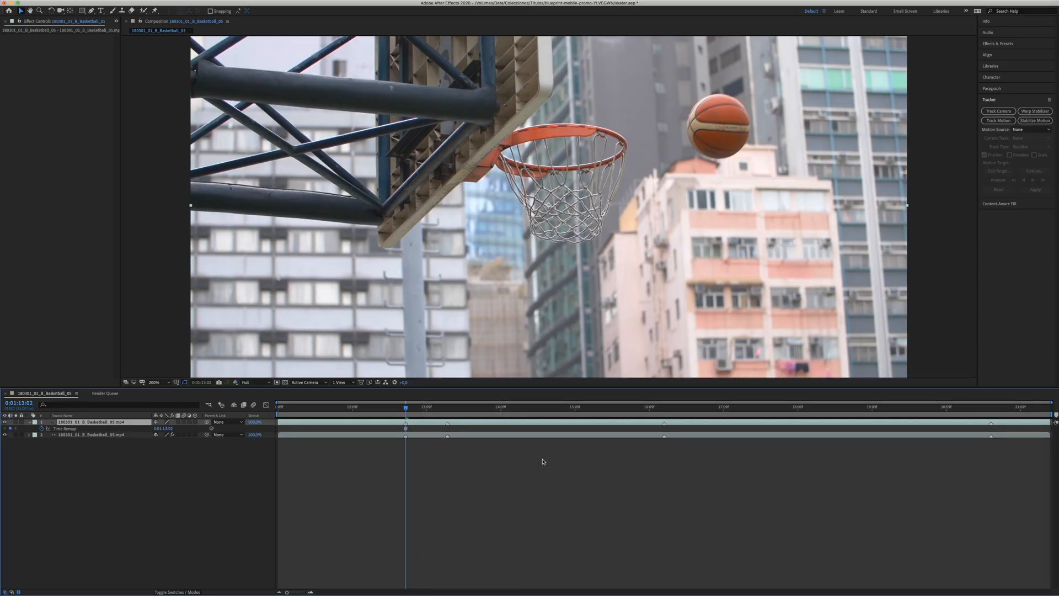
mouse_move(241, 181)
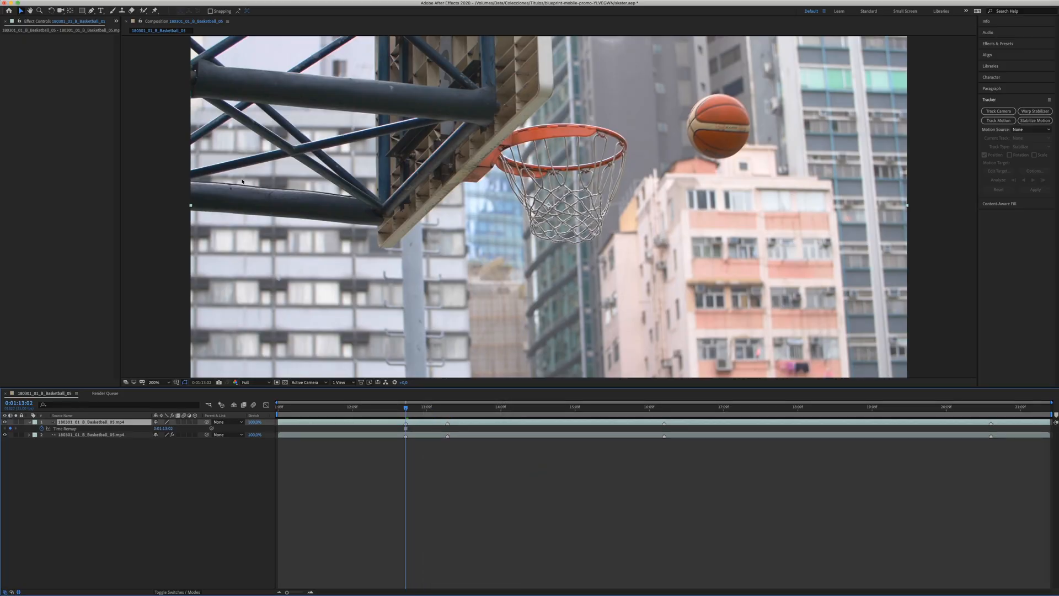
mouse_move(303, 173)
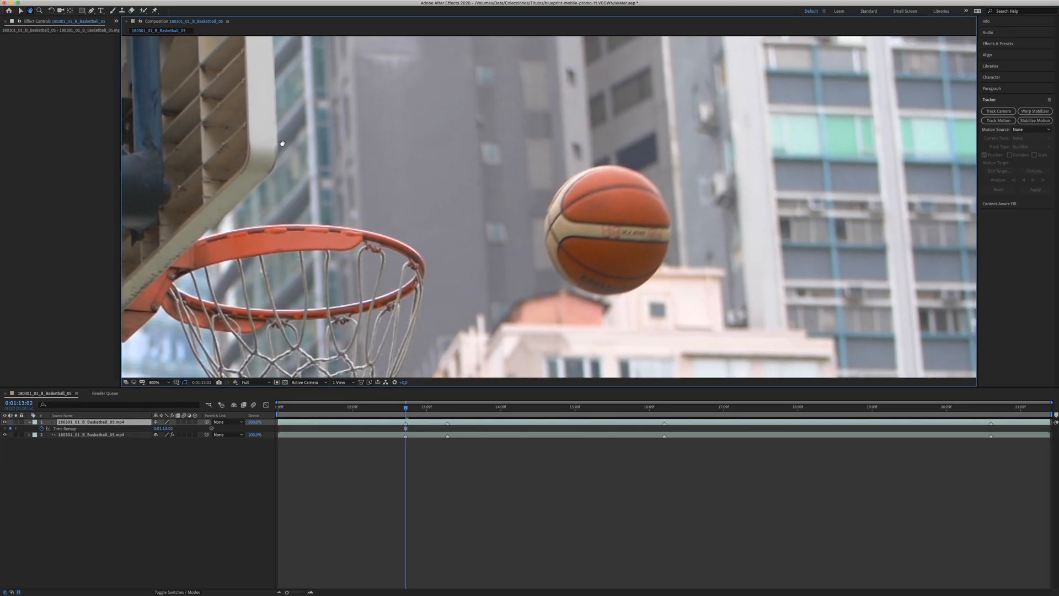
Step: Trace a Pen mask around the ball on the frozen copy and re-show the original clip
click(91, 11)
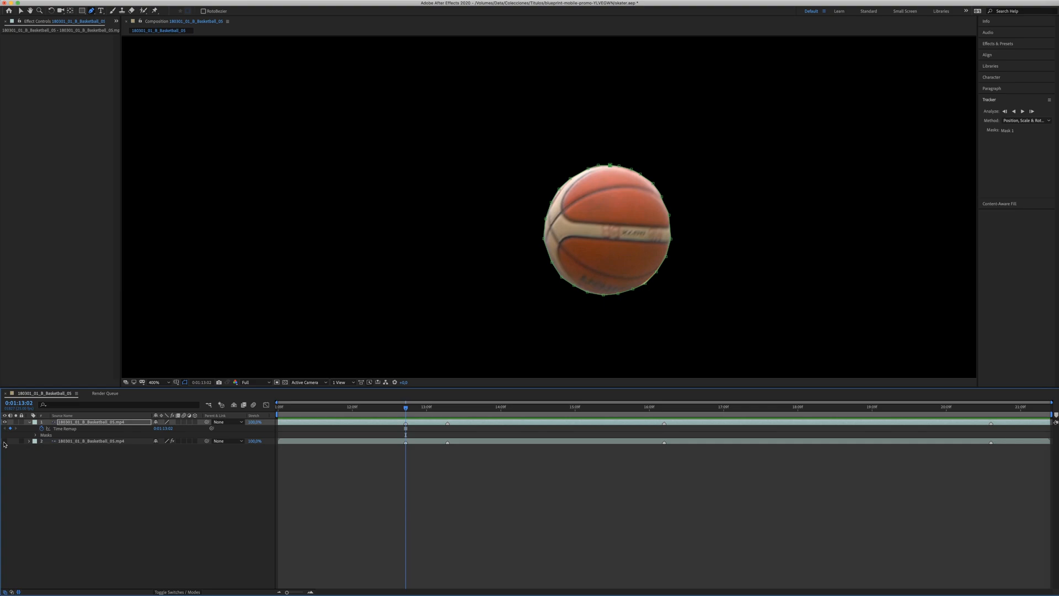
click(4, 441)
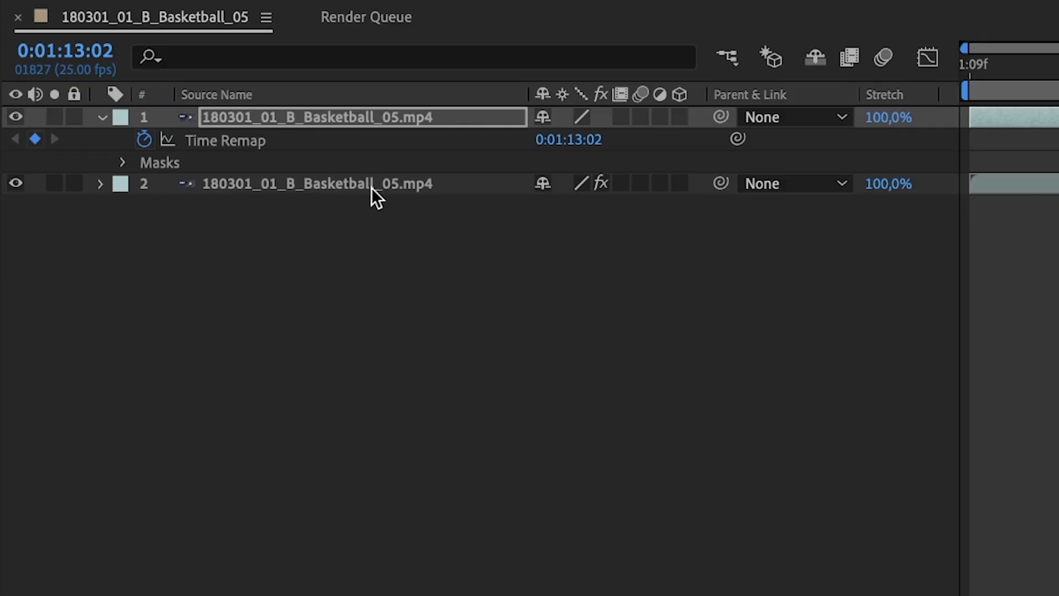
Step: On the original tracked clip, pick track points beside the ball and create a solid and camera
click(316, 183)
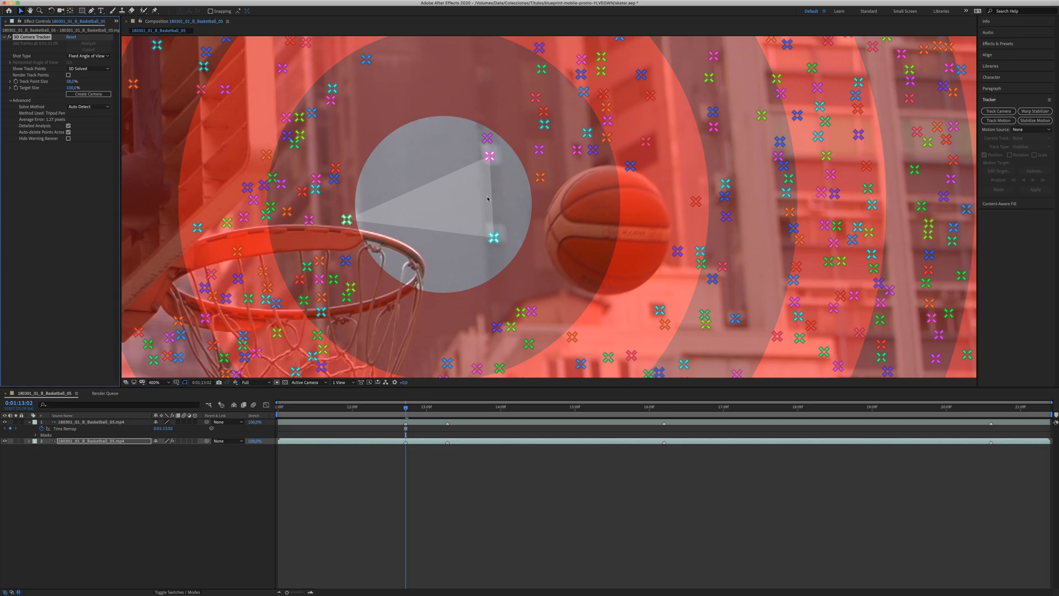
click(154, 383)
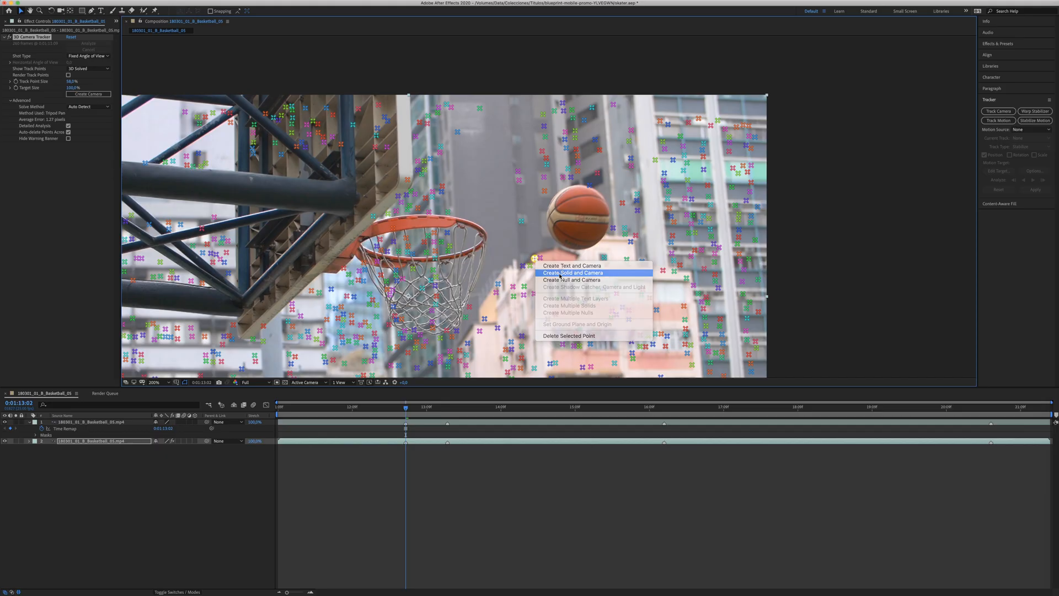
click(572, 273)
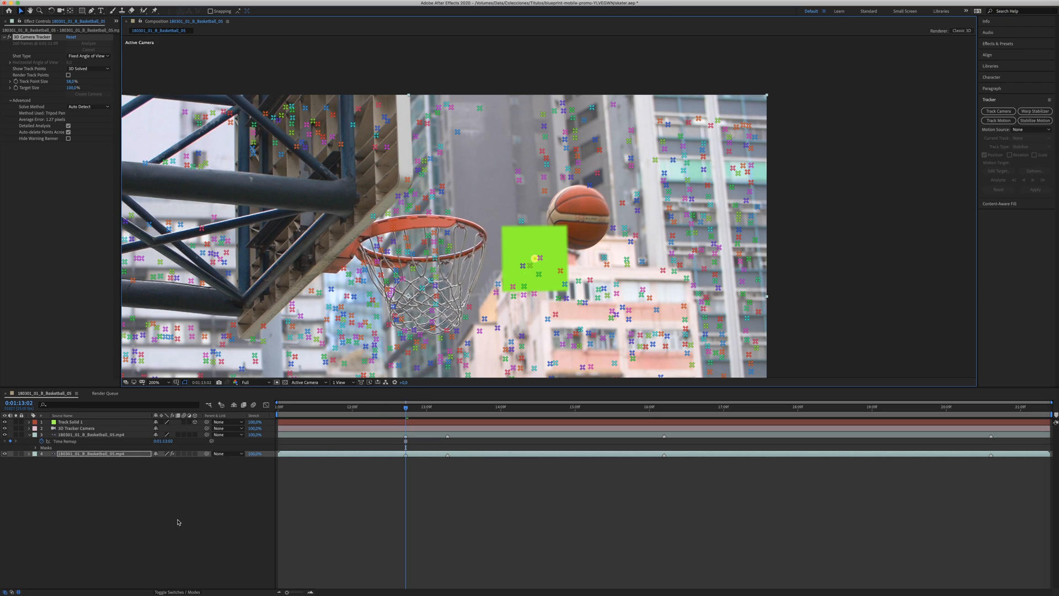
mouse_move(134, 505)
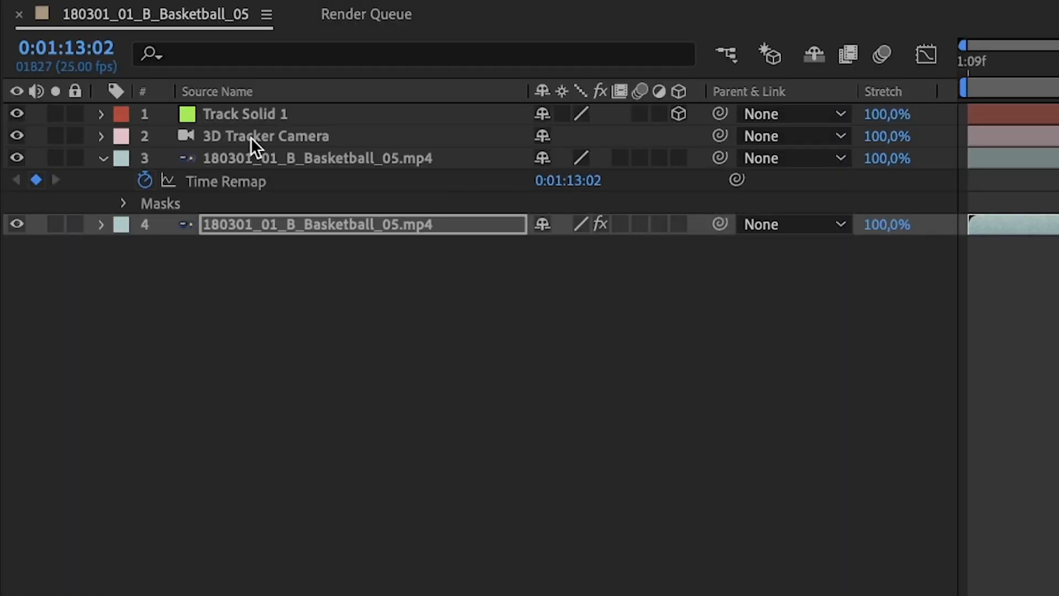
Step: Select Track Solid 1 and display its position values
click(244, 113)
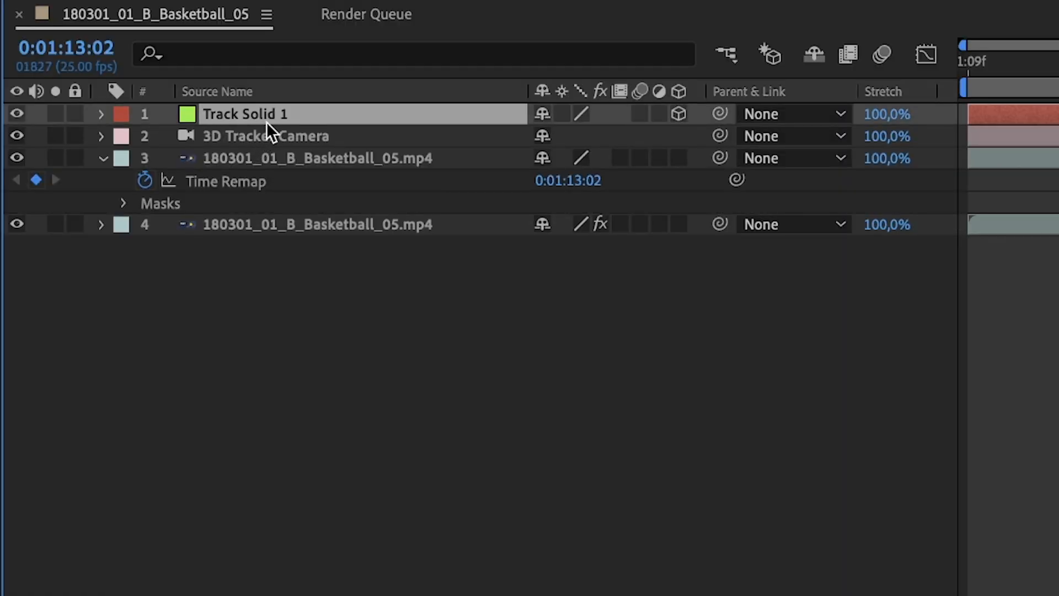
click(99, 114)
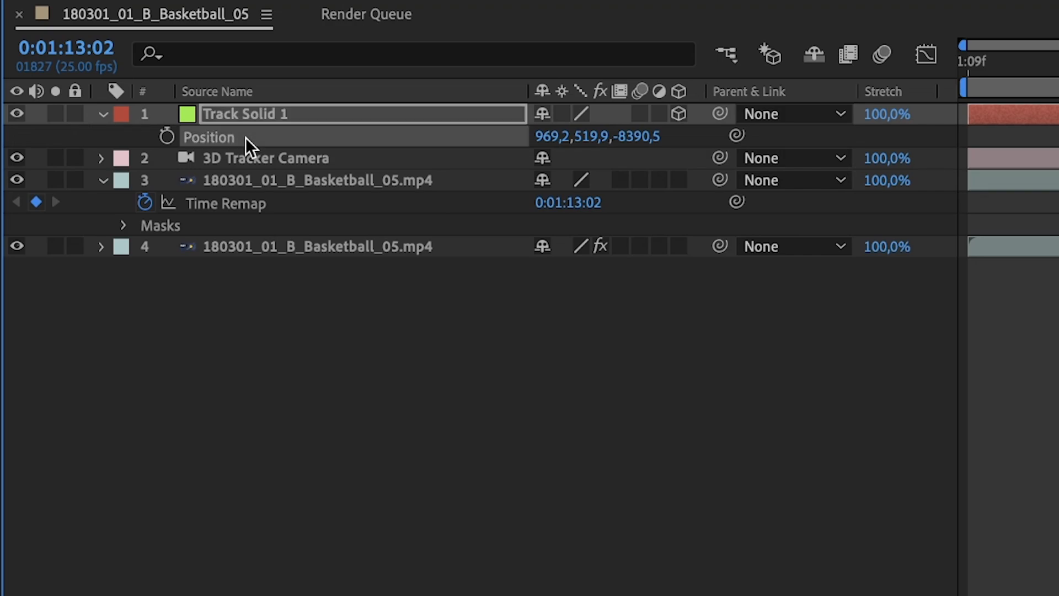
key(cmd+c)
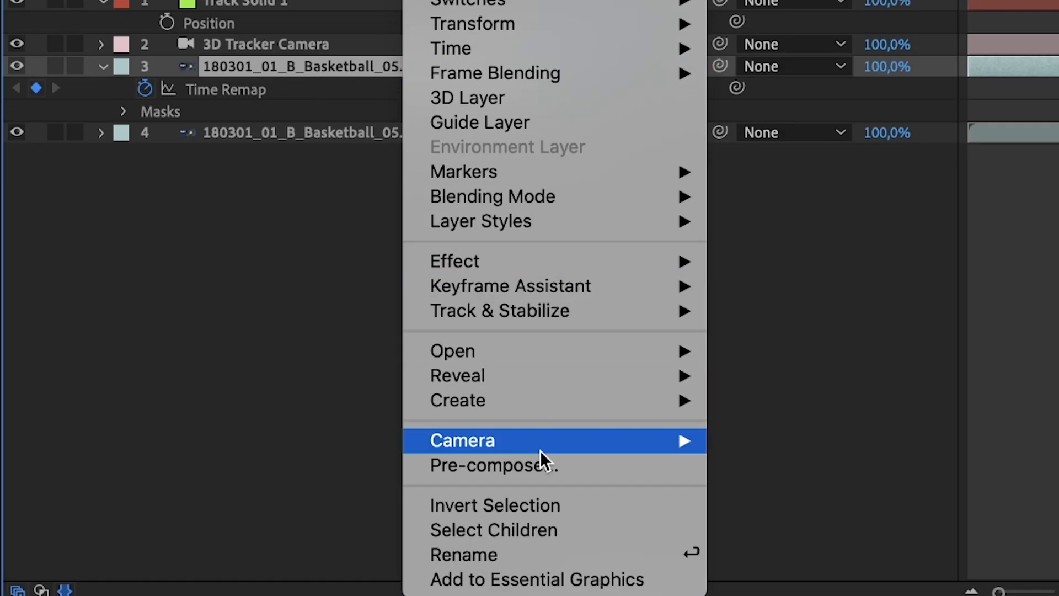
Step: Rename the frozen ball layer Freeza1, make it 3D, and expand its transform properties
click(463, 554)
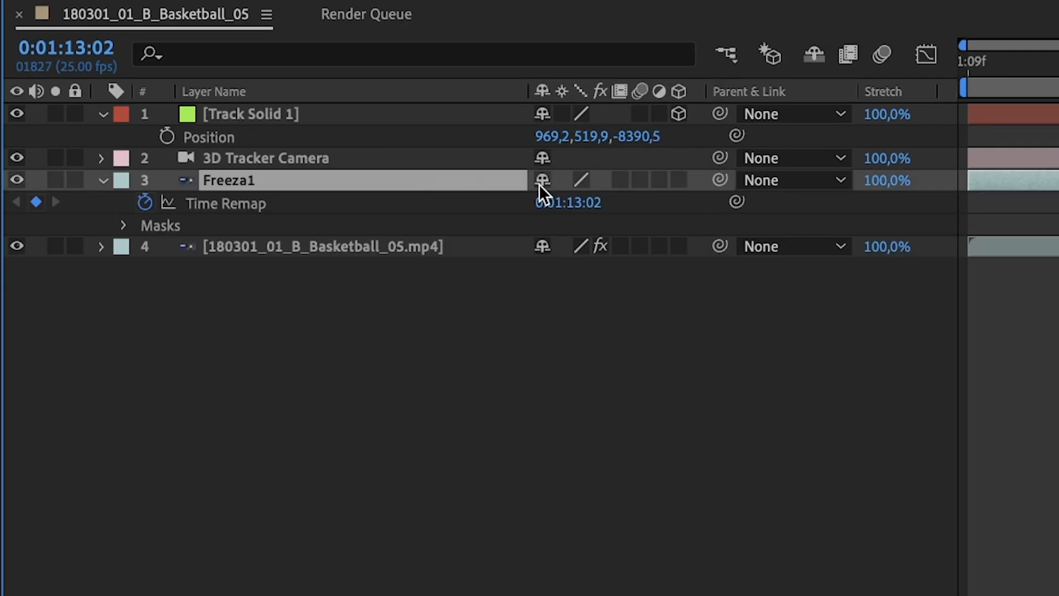
mouse_move(679, 196)
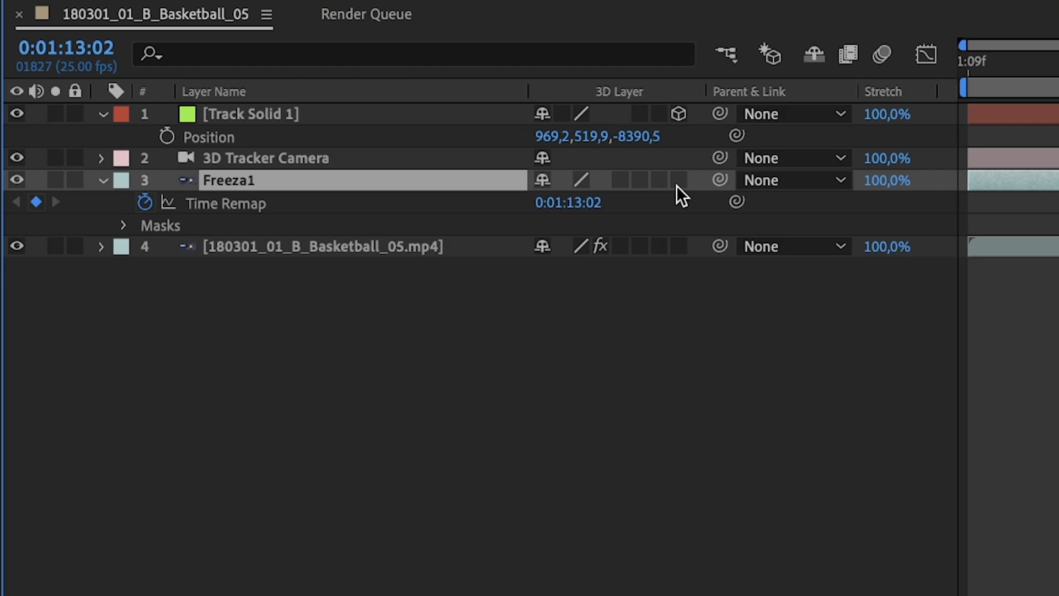
click(679, 180)
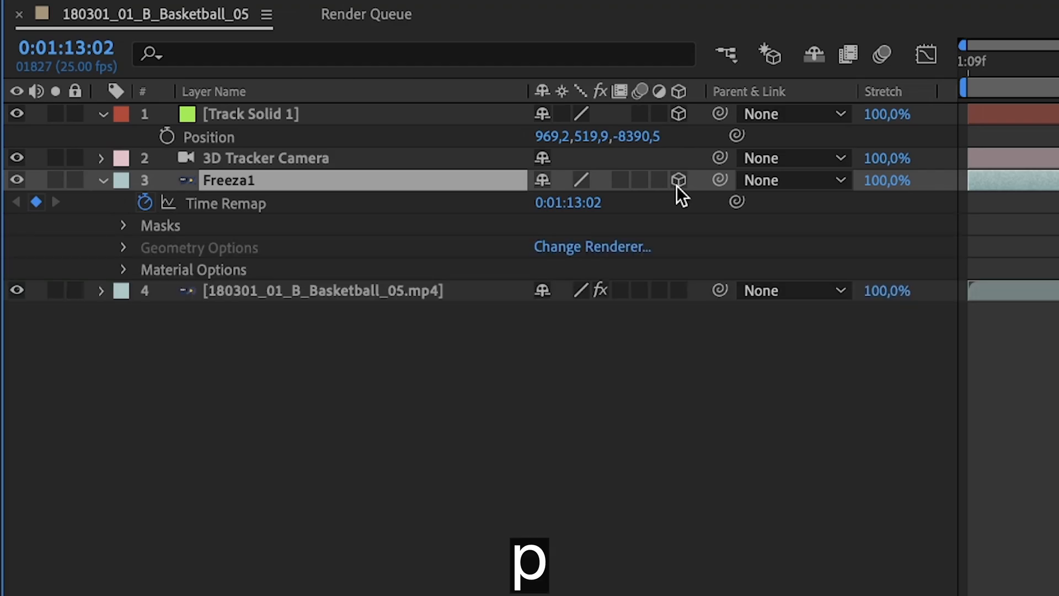
mouse_move(459, 191)
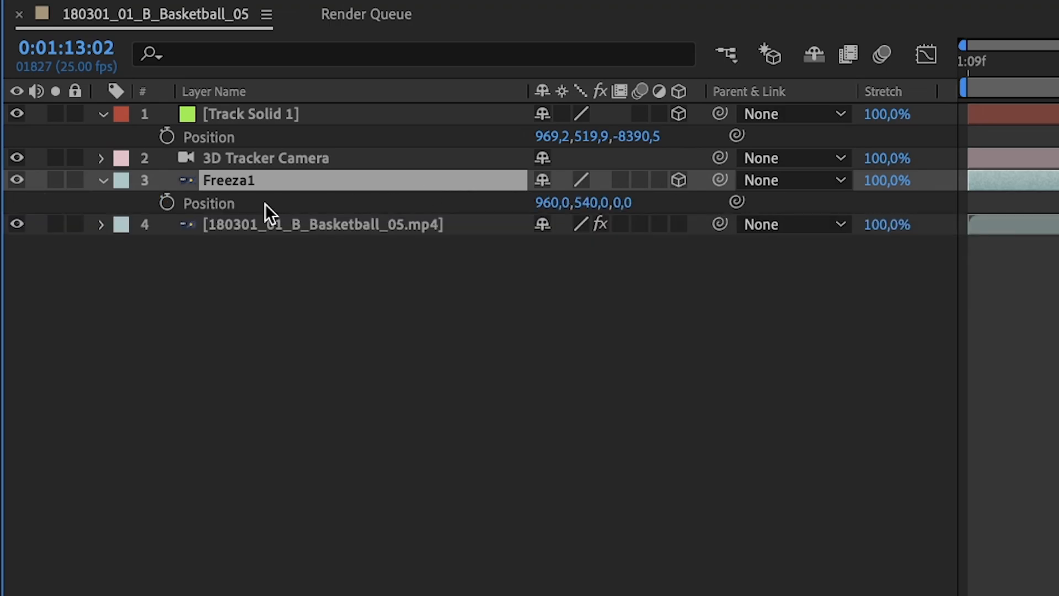
double_click(228, 180)
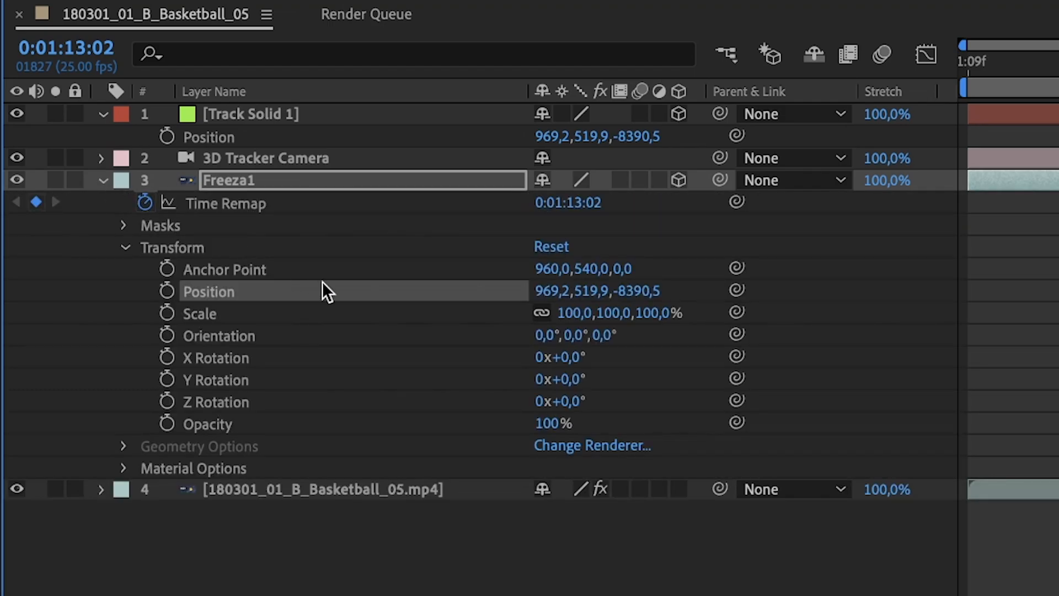
mouse_move(510, 392)
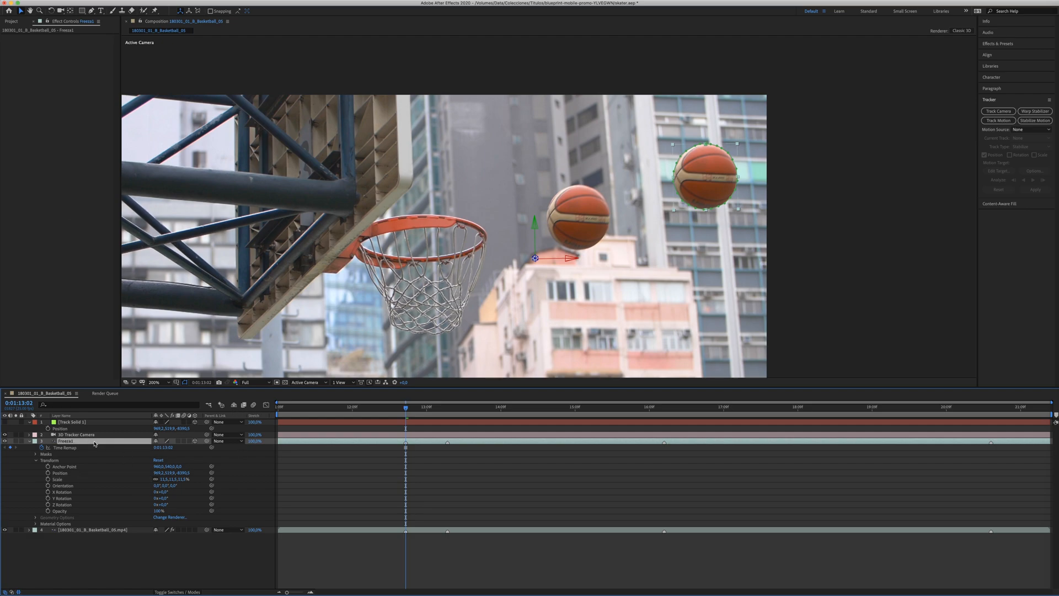
mouse_move(483, 98)
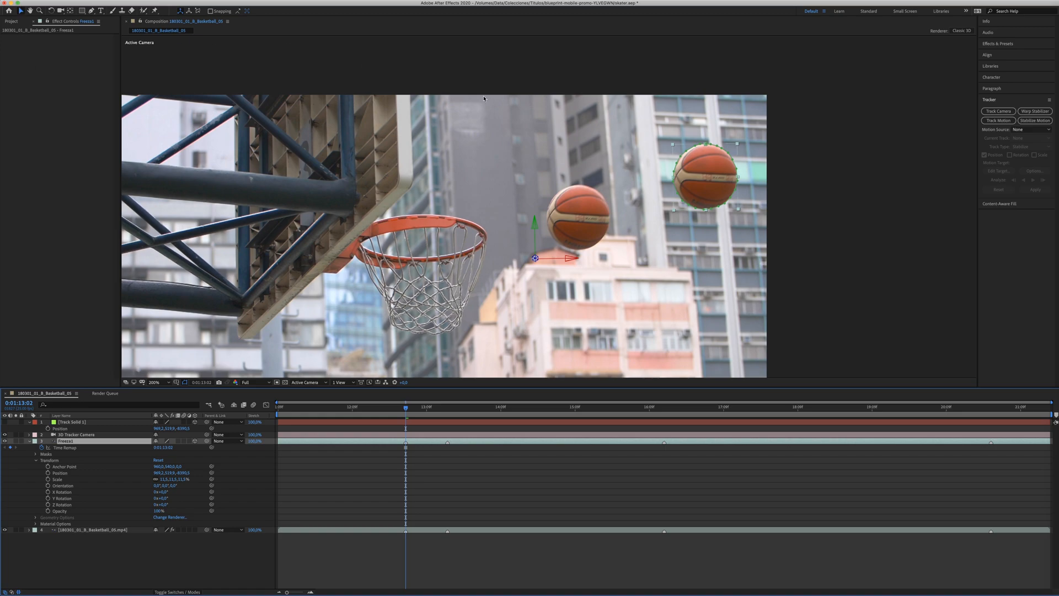
mouse_move(534, 229)
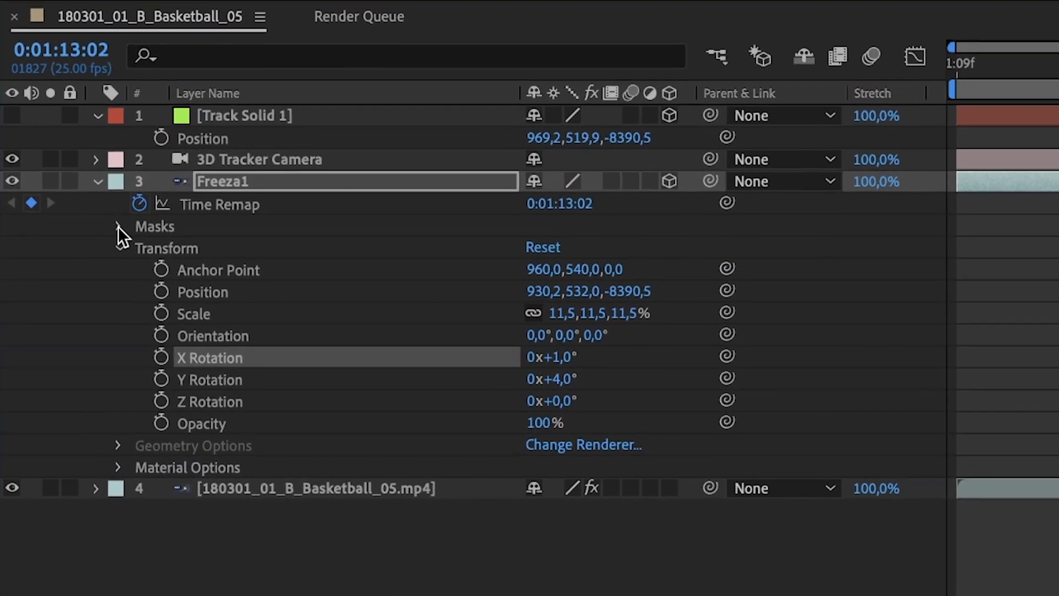
Step: Give Freeza1's Mask 1 a Mask Feather of 1,5 px and Mask Expansion of 1,5 px
click(117, 231)
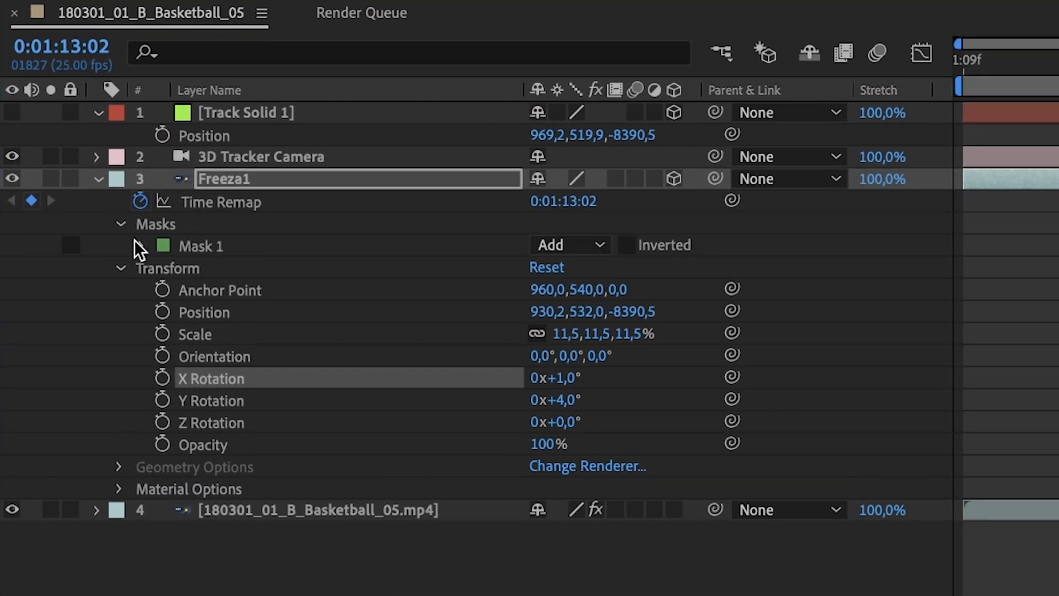
click(143, 244)
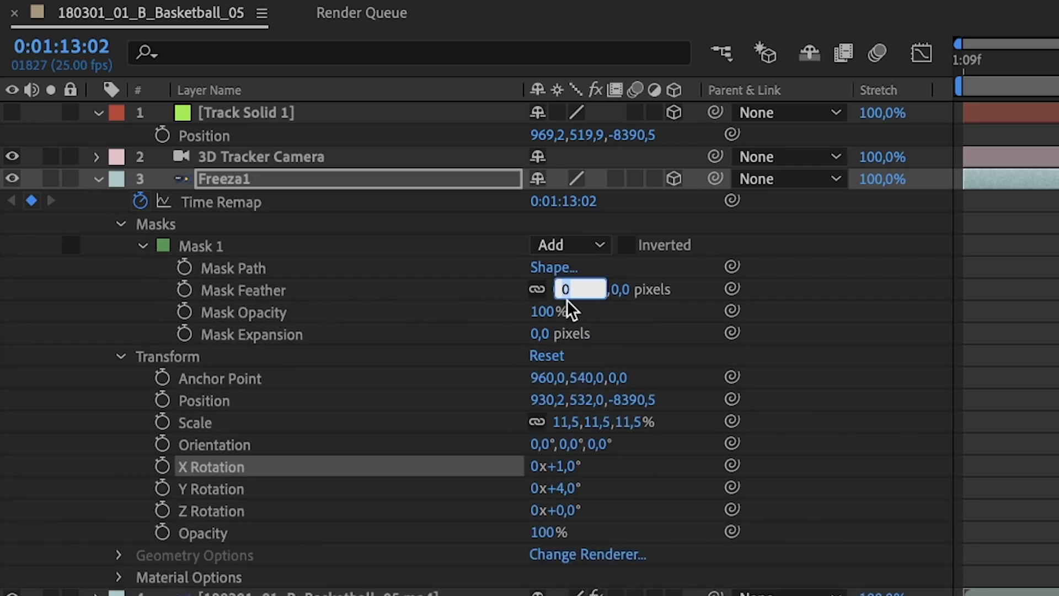
text(1,5)
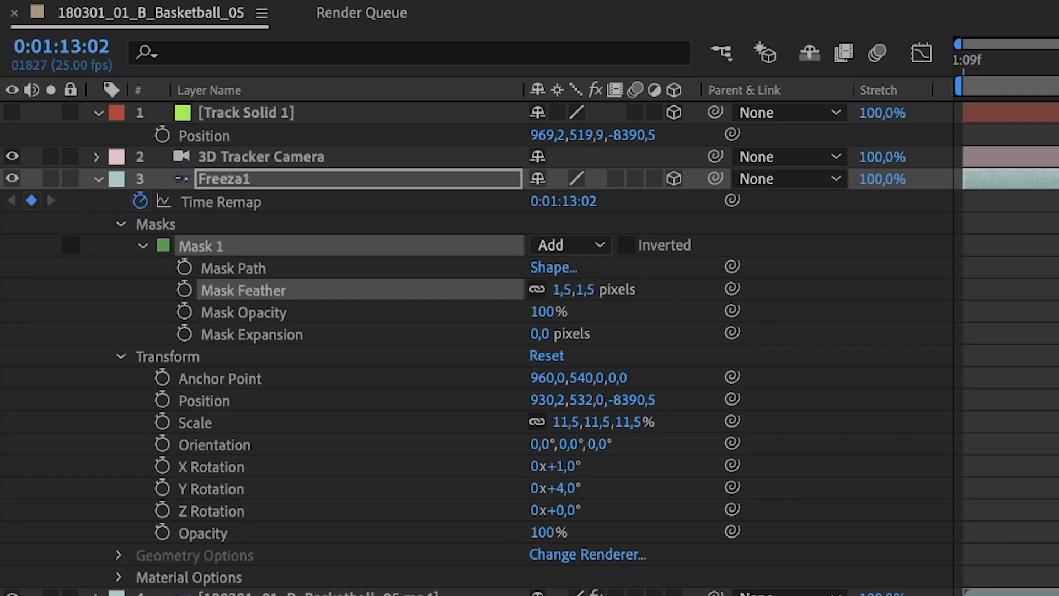
mouse_move(532, 332)
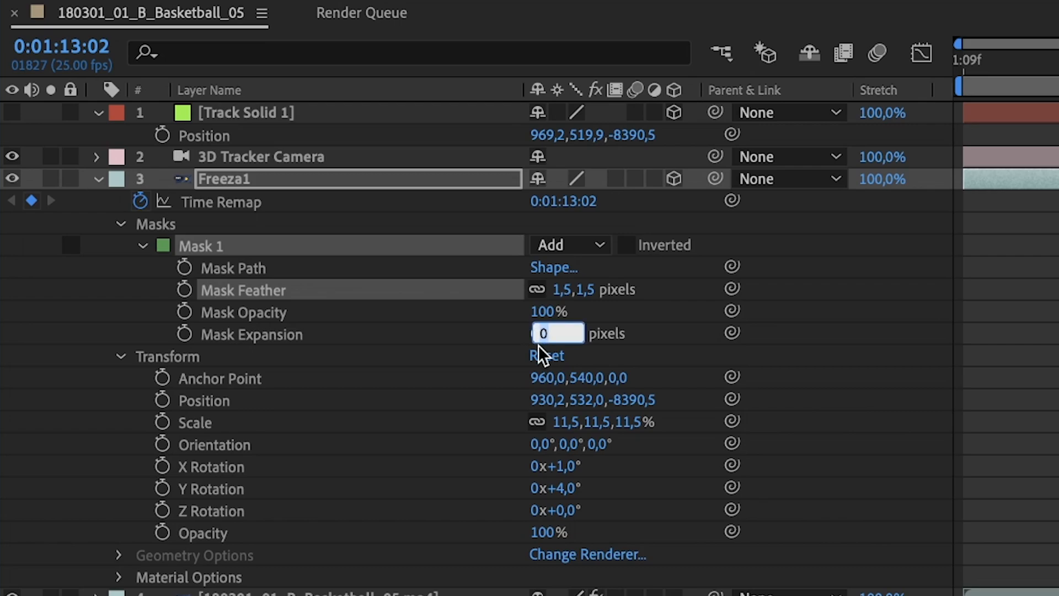
text(1,5)
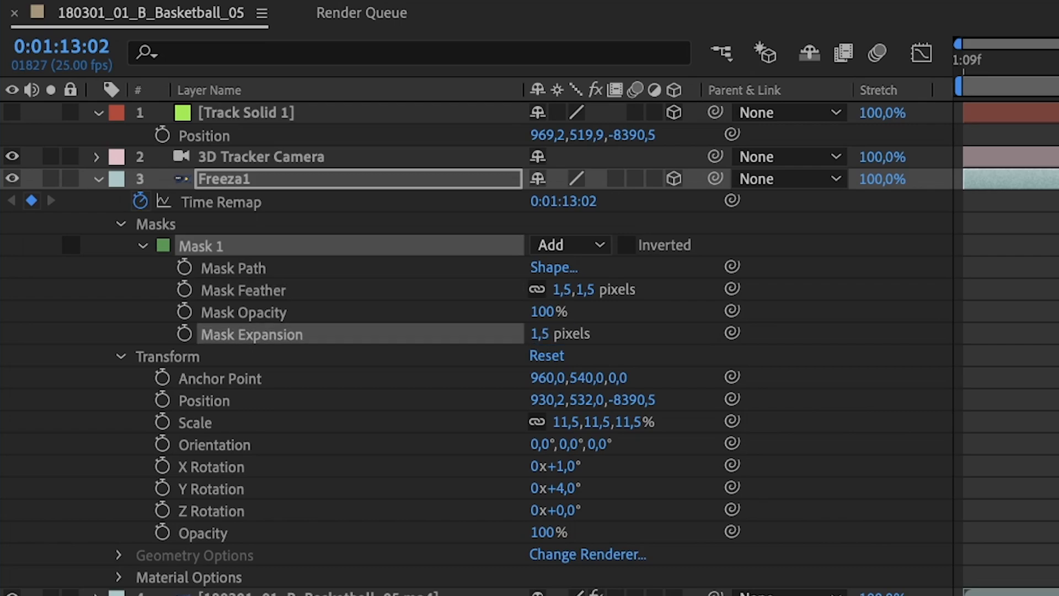
mouse_move(344, 282)
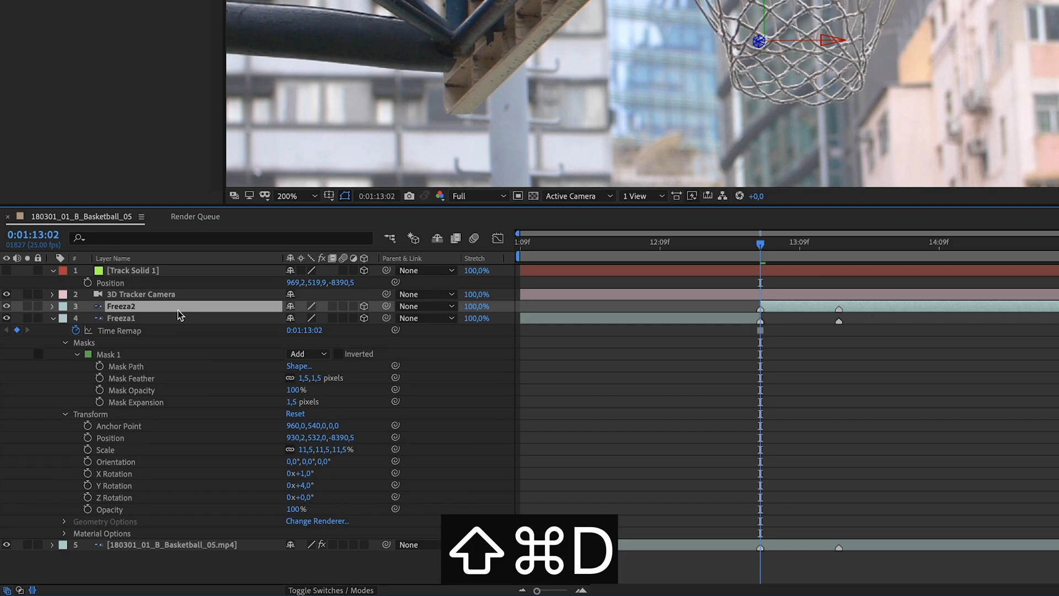
Step: Split Freeza1 at the playhead with Shift+Cmd+D
key(shift+cmd+d)
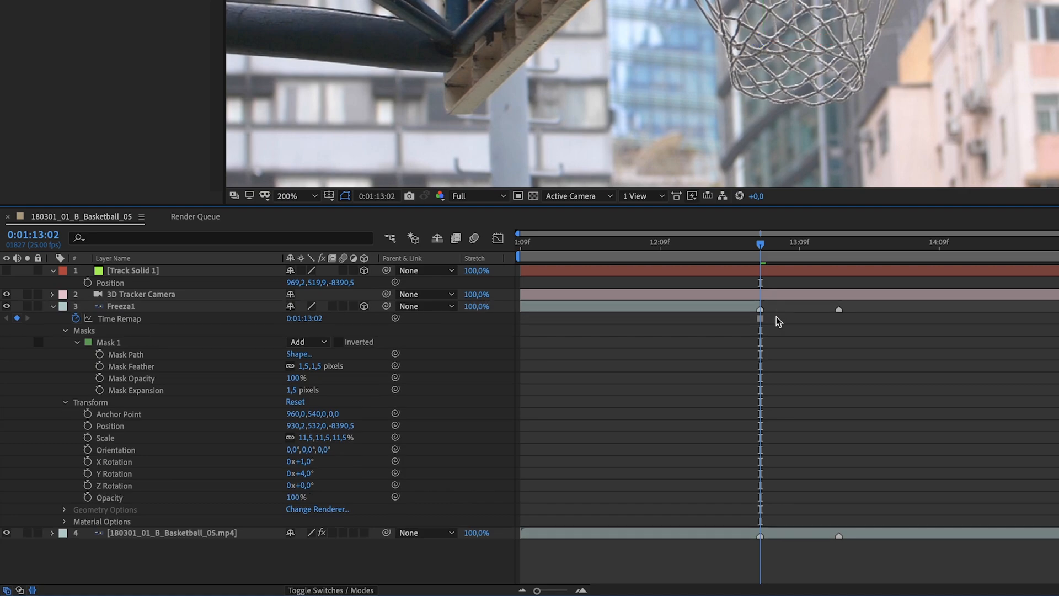
mouse_move(722, 316)
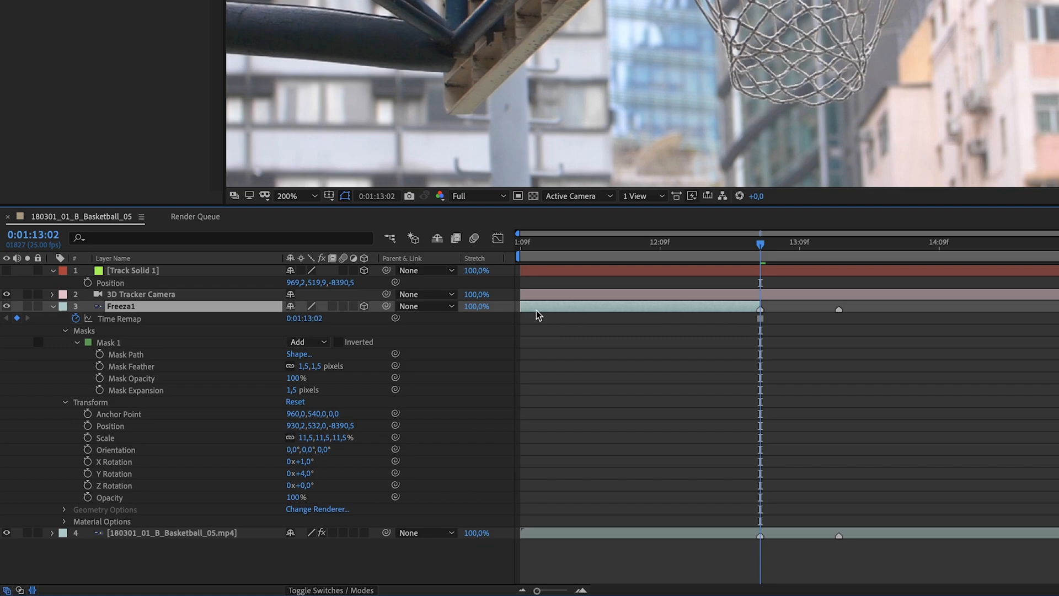
mouse_move(746, 316)
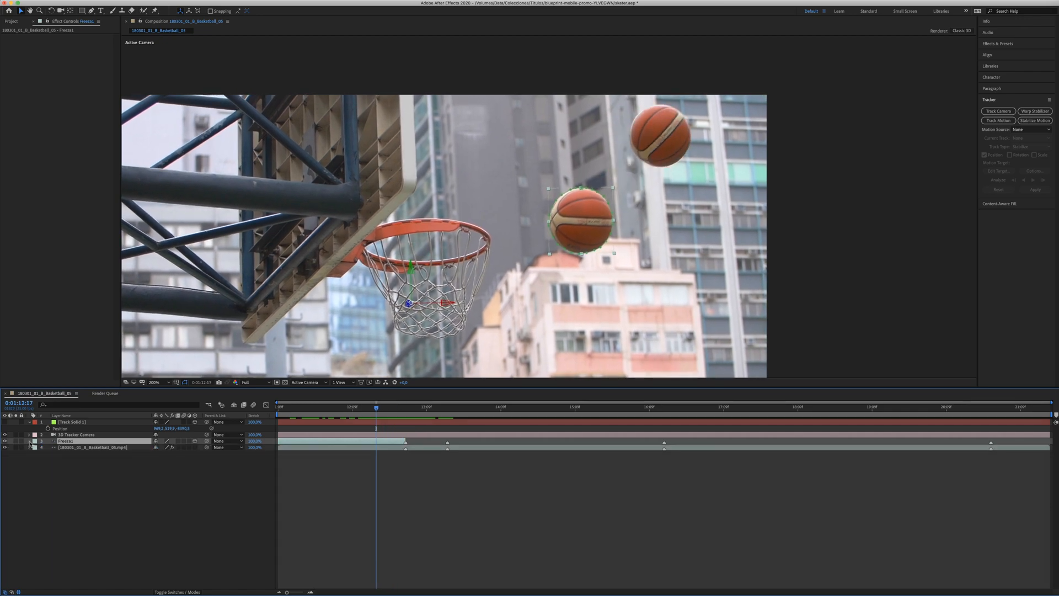
Step: Move to the frame with the ball below the hoop and duplicate the footage layer
click(28, 422)
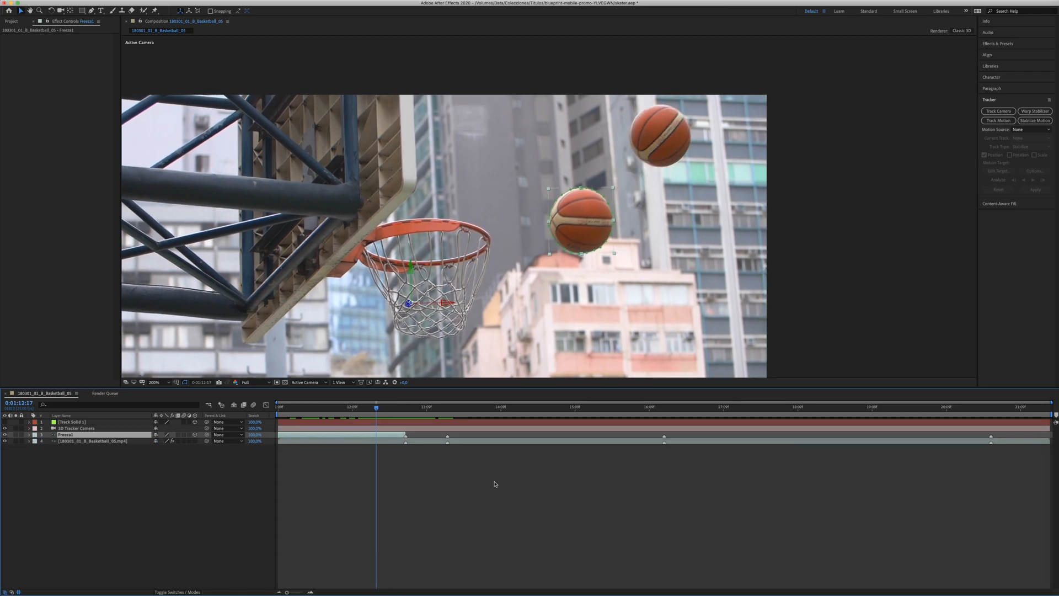
mouse_move(383, 411)
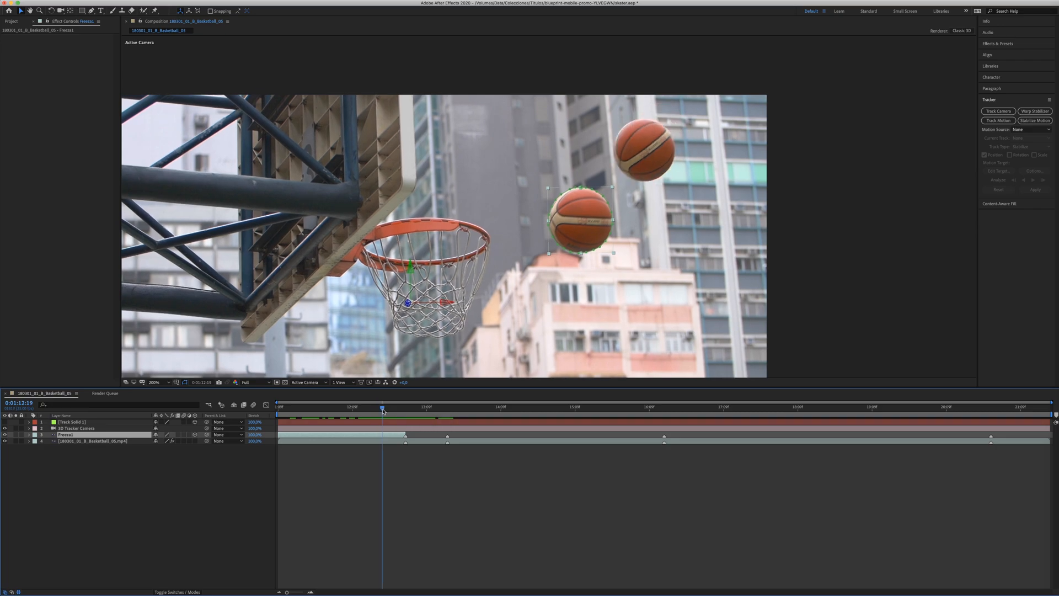
click(443, 406)
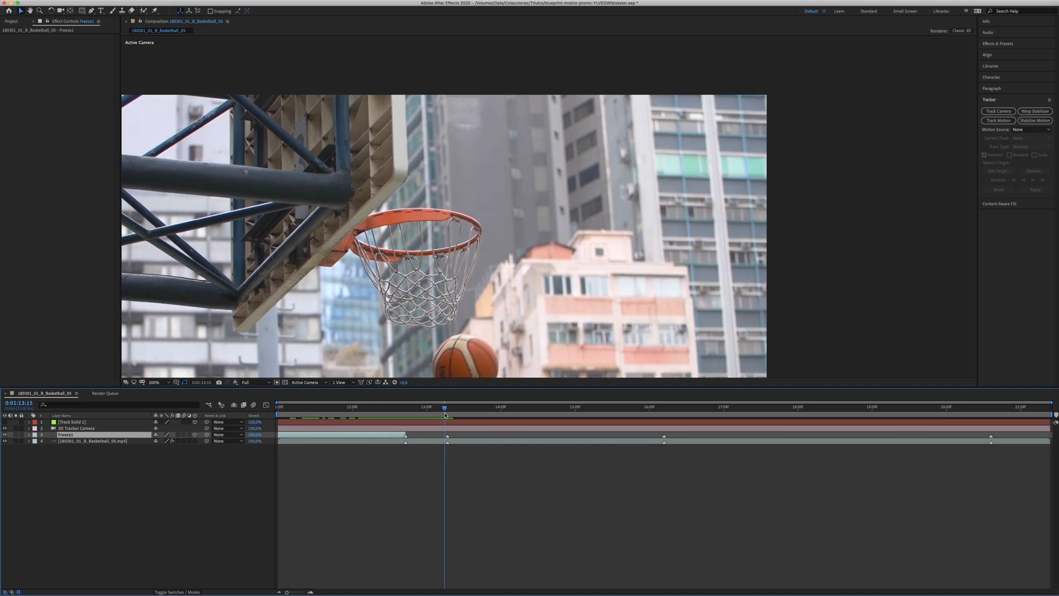
click(93, 442)
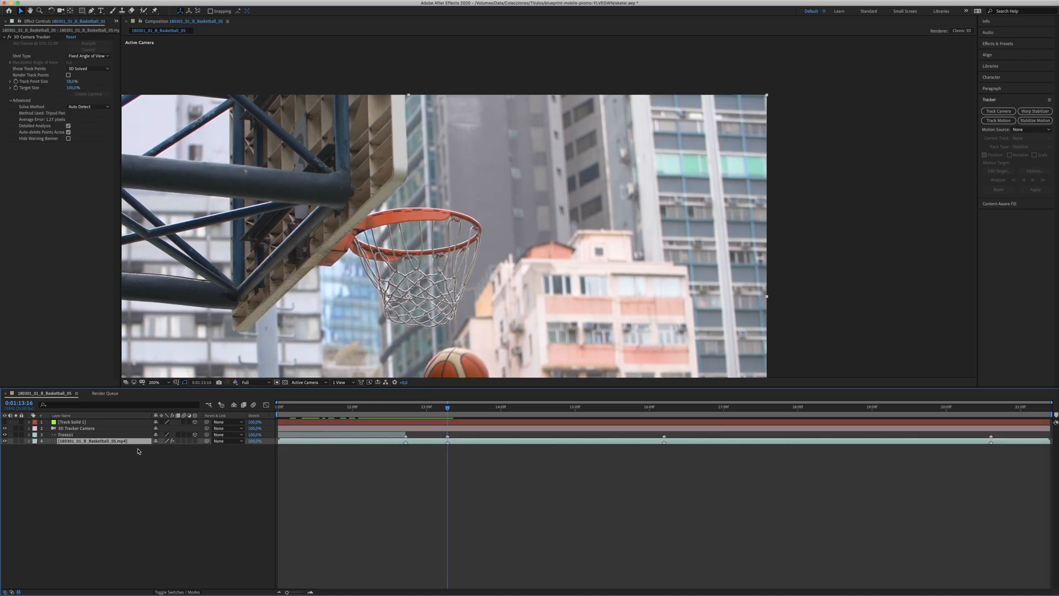
key(cmd+d)
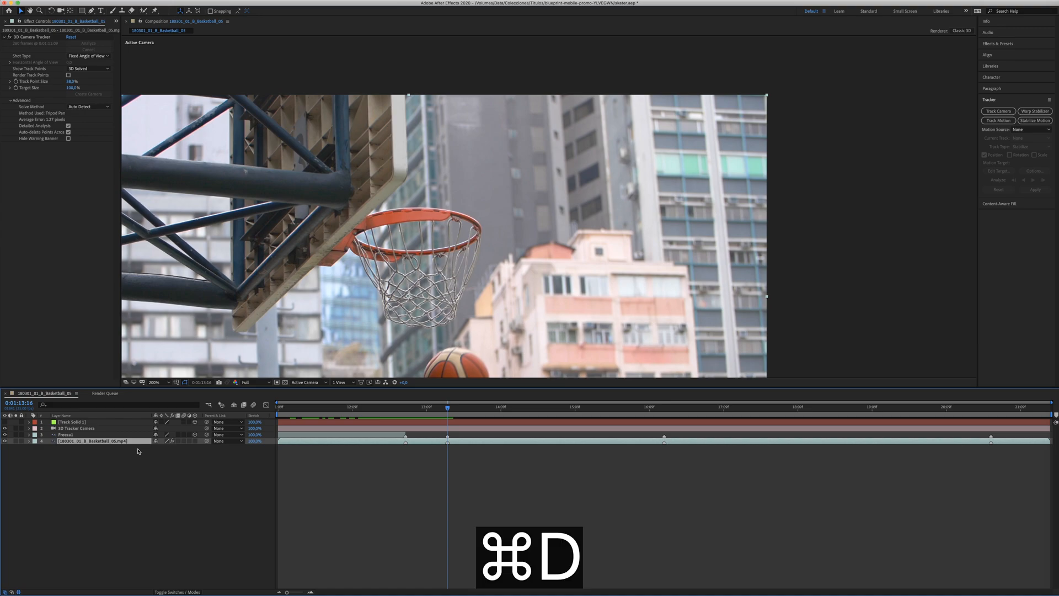
key(cmd+d)
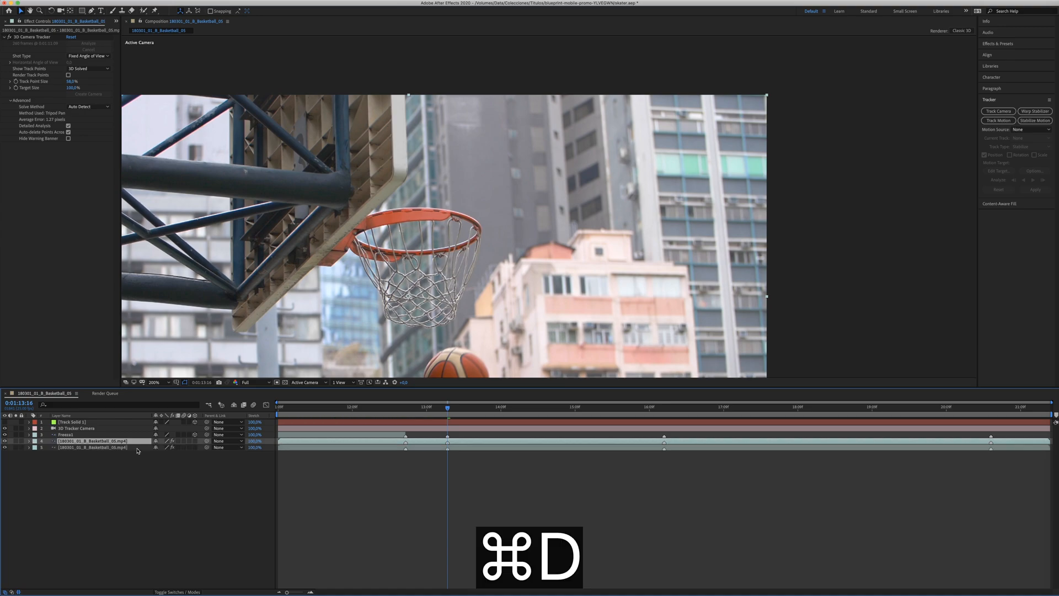
key(cmd+d)
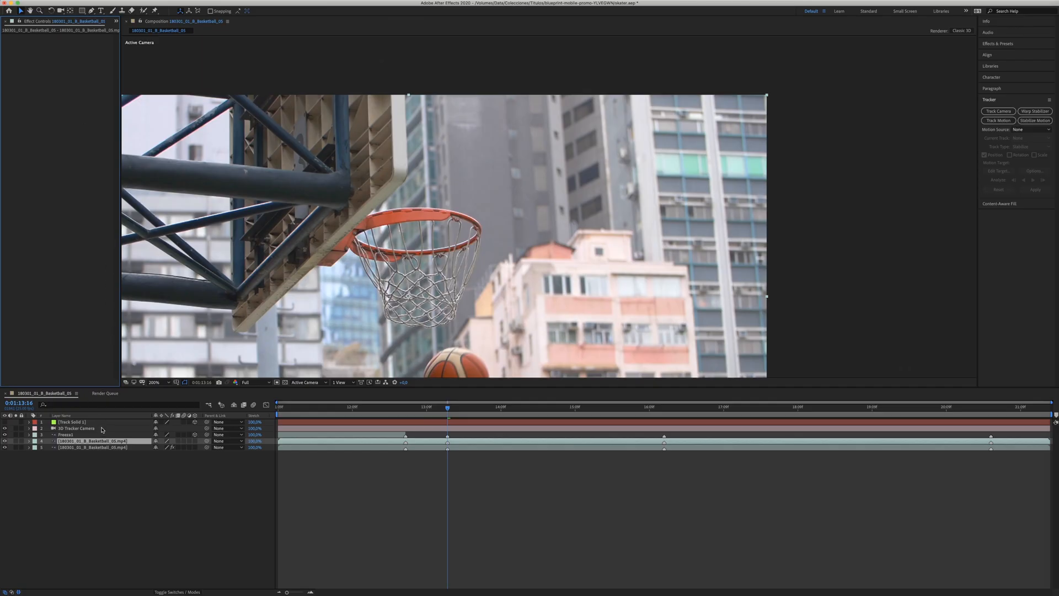
Step: Pre-compose the copied footage as Freeze2 and freeze it on the current frame
right_click(95, 440)
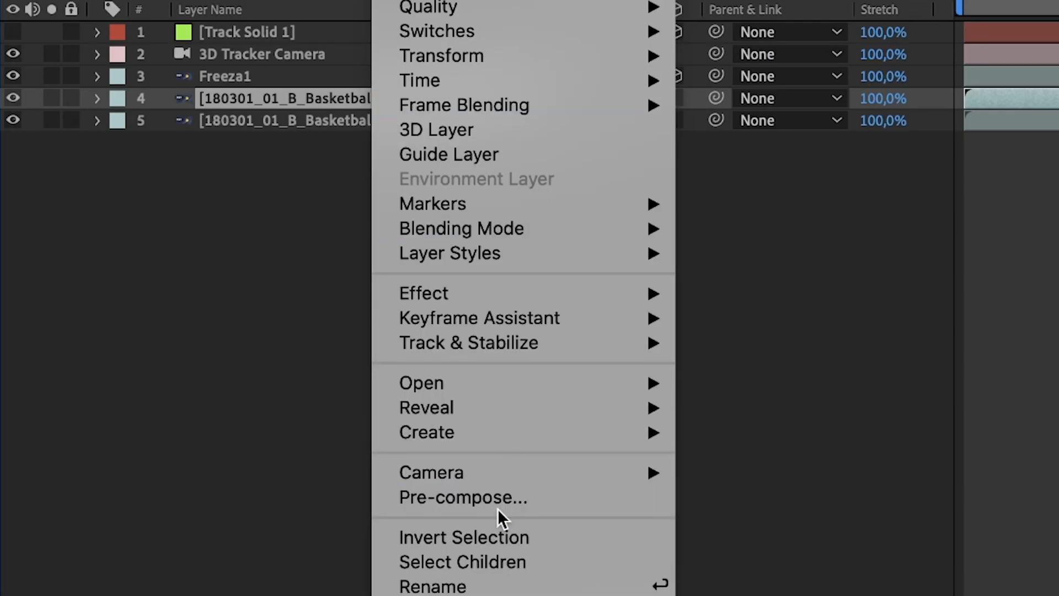
click(432, 586)
text(Freeza2)
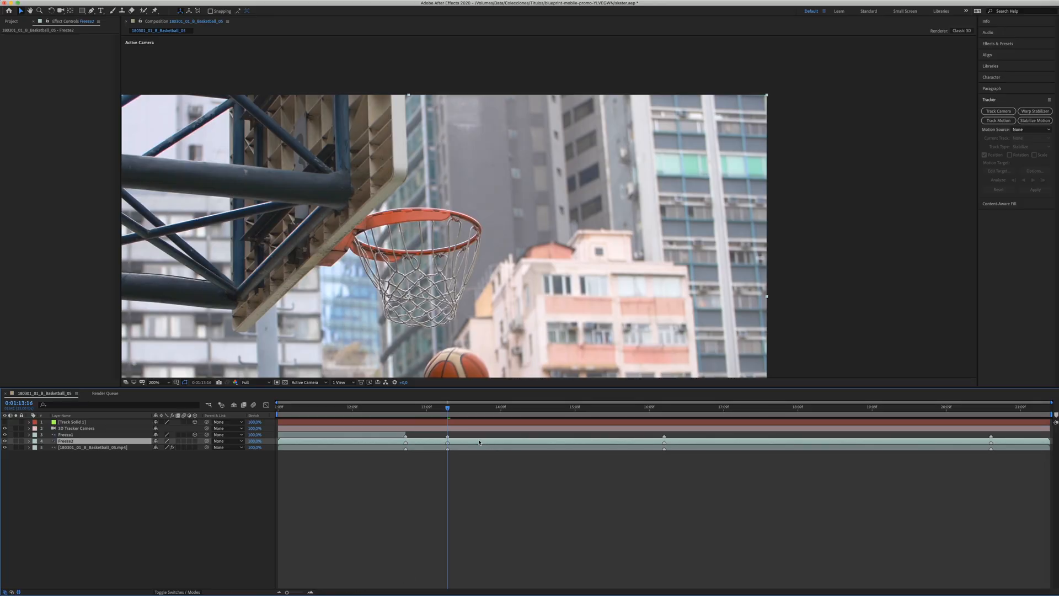
right_click(480, 442)
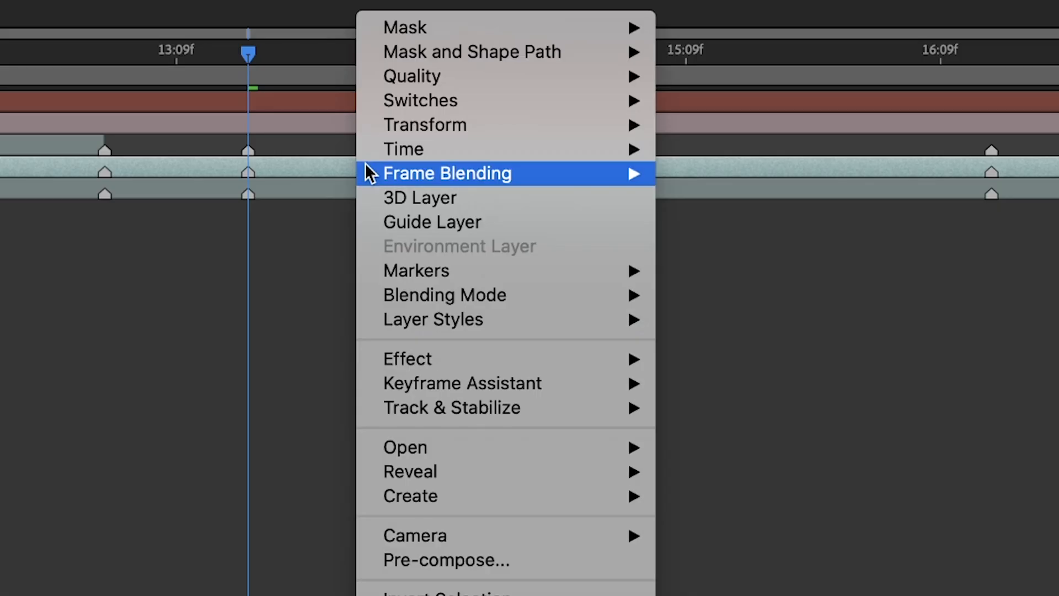
mouse_move(403, 149)
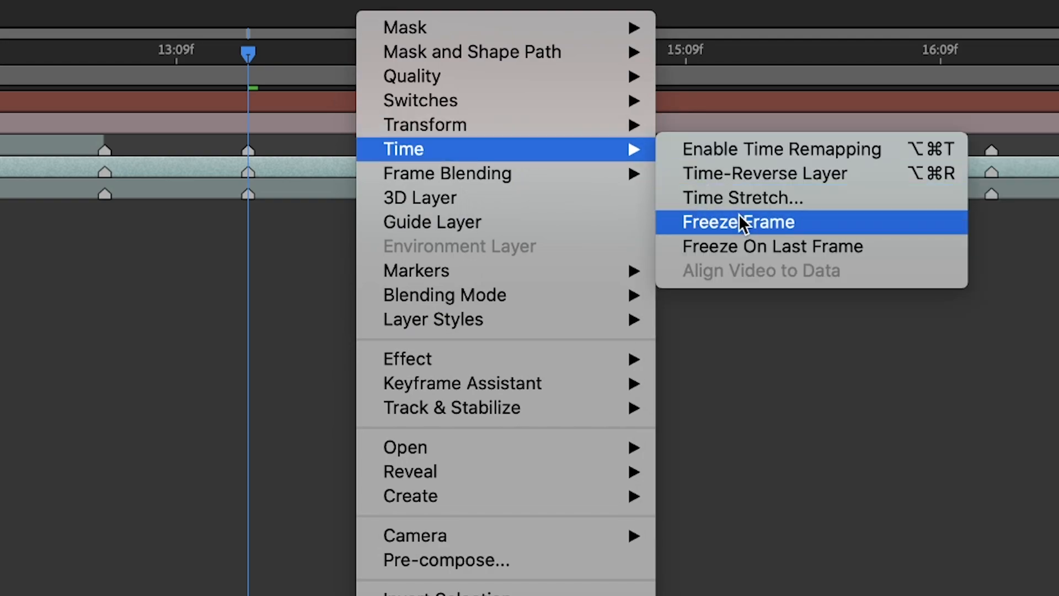
mouse_move(749, 240)
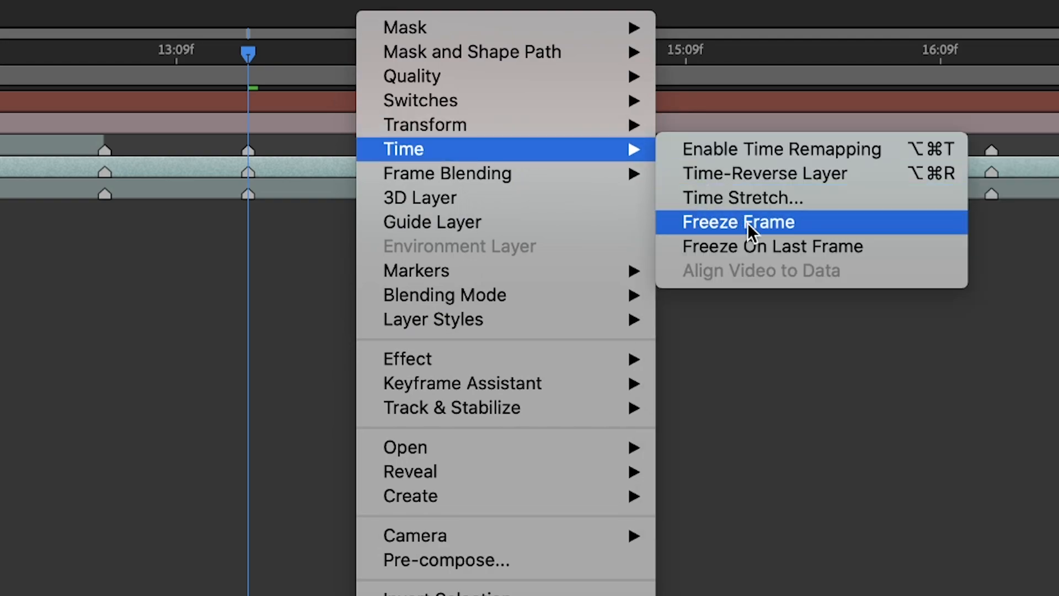
click(738, 221)
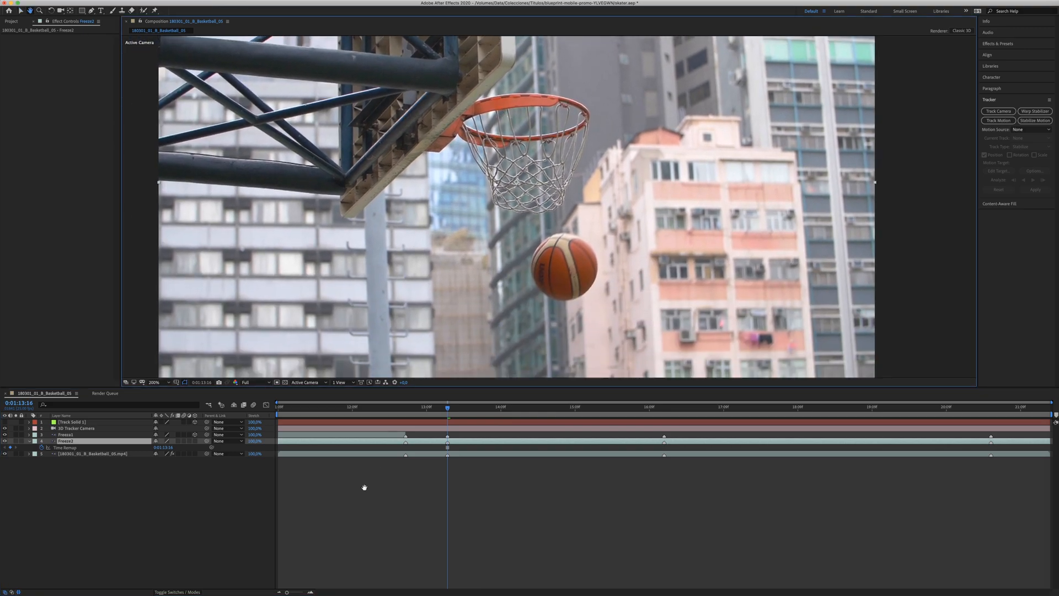
mouse_move(434, 460)
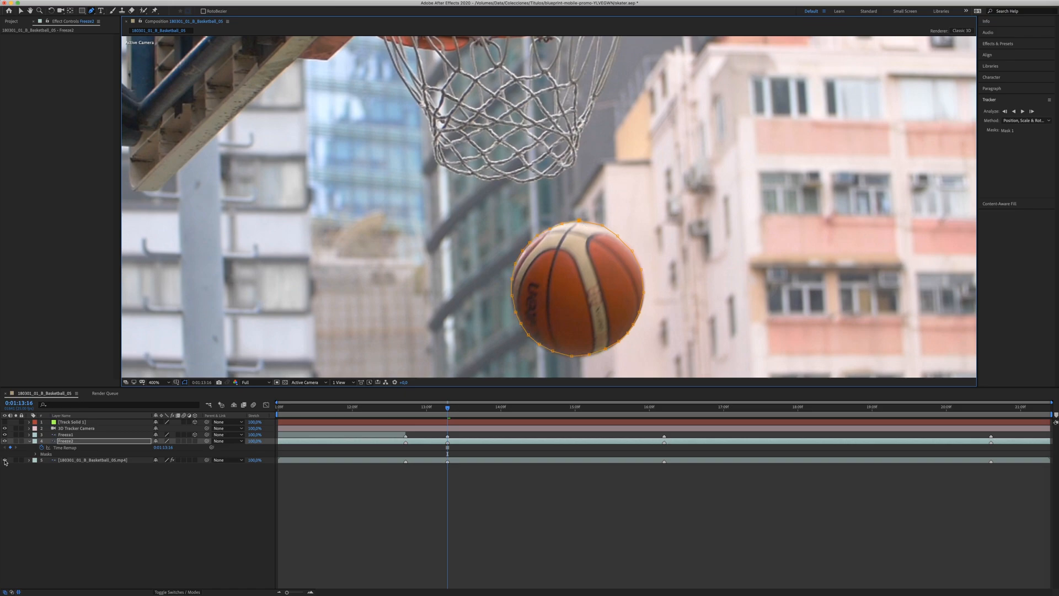
Step: Toggle the original footage layer's visibility while isolating the ball on Freeze2
click(156, 382)
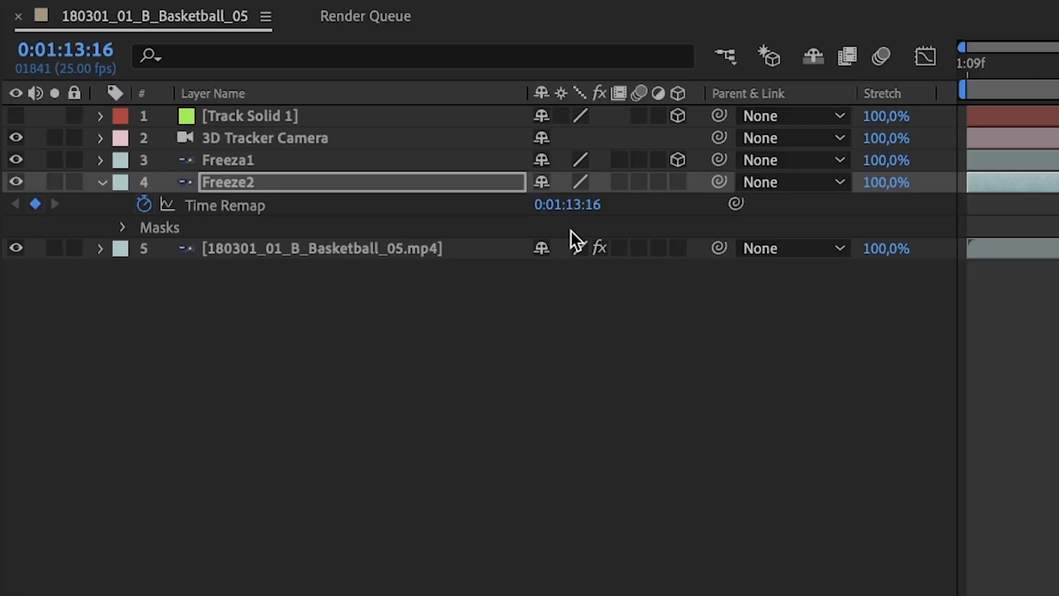
mouse_move(575, 242)
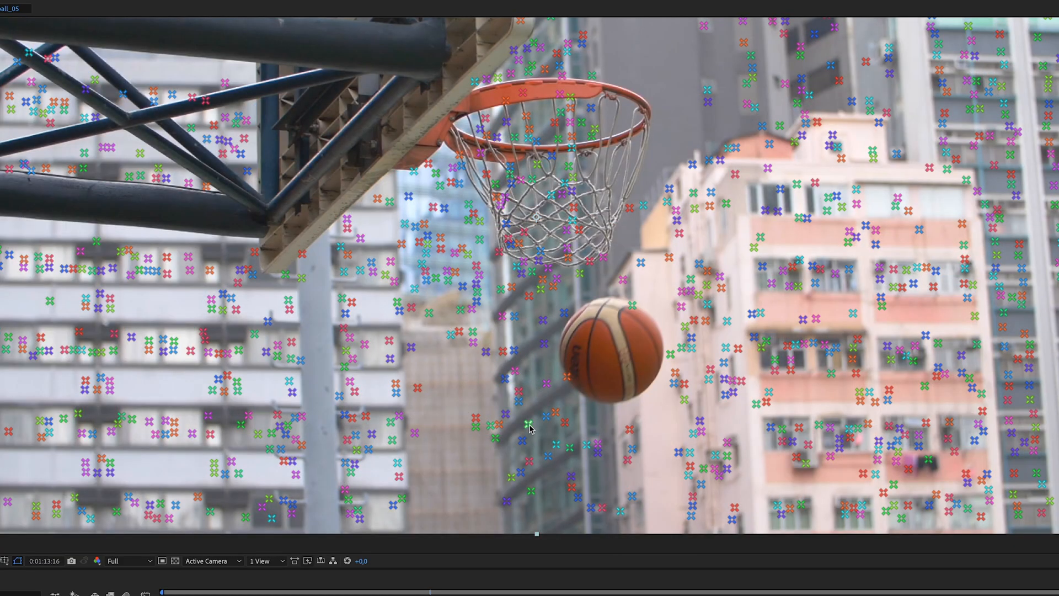
Step: Create a Track Solid from a track point right beside the falling ball
right_click(531, 428)
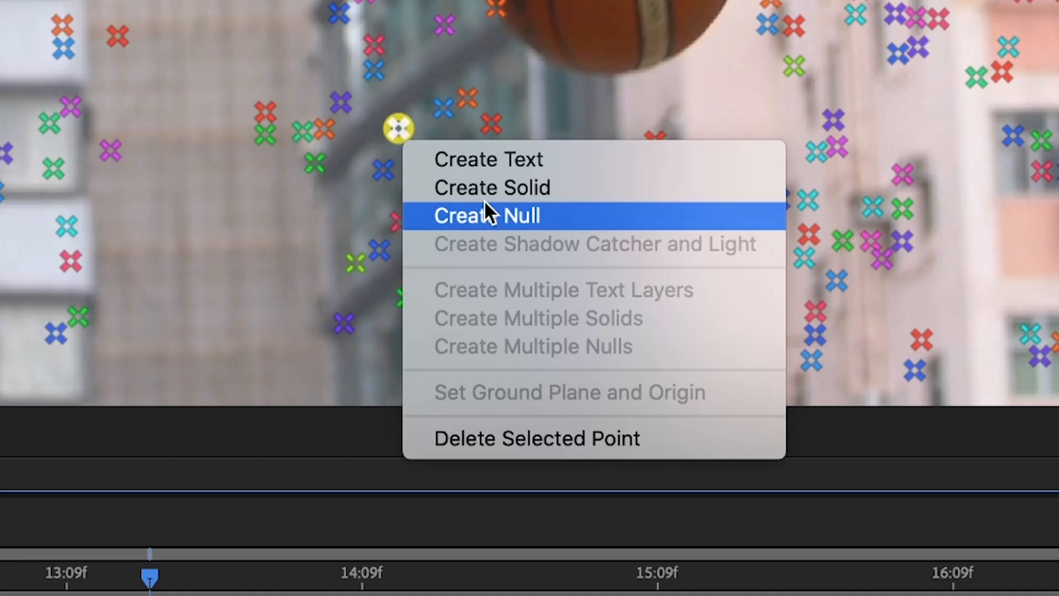
click(487, 216)
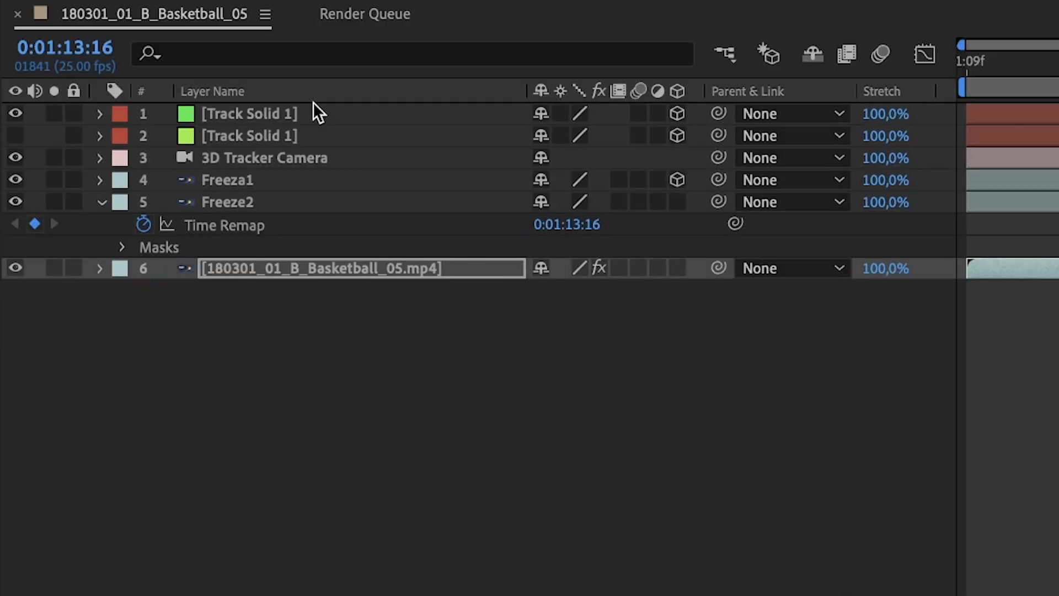
Step: Copy Track Solid 1's Position and paste it onto the Freeze2 layer
click(100, 113)
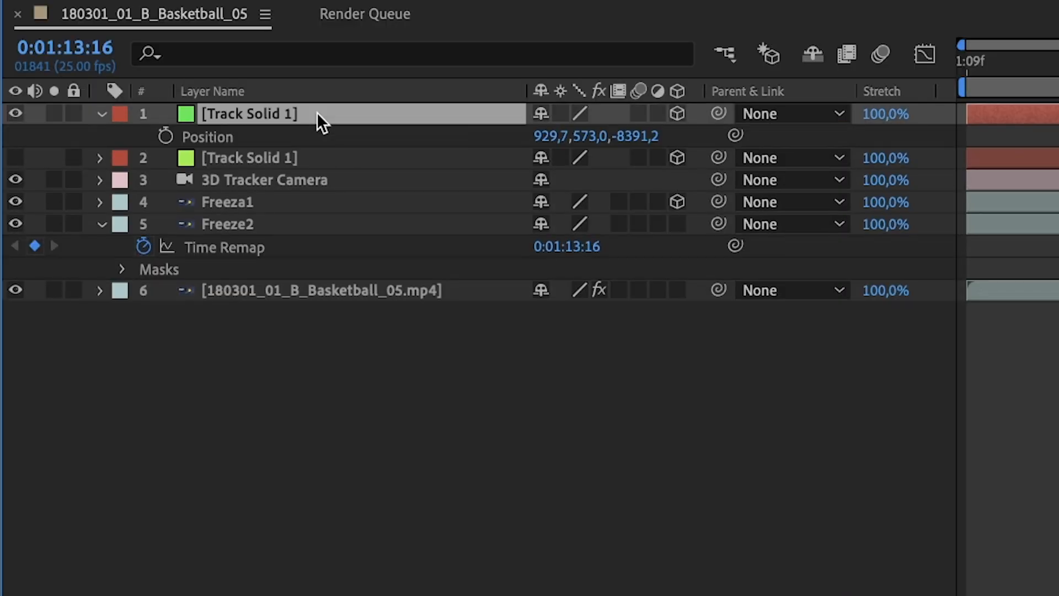
click(270, 157)
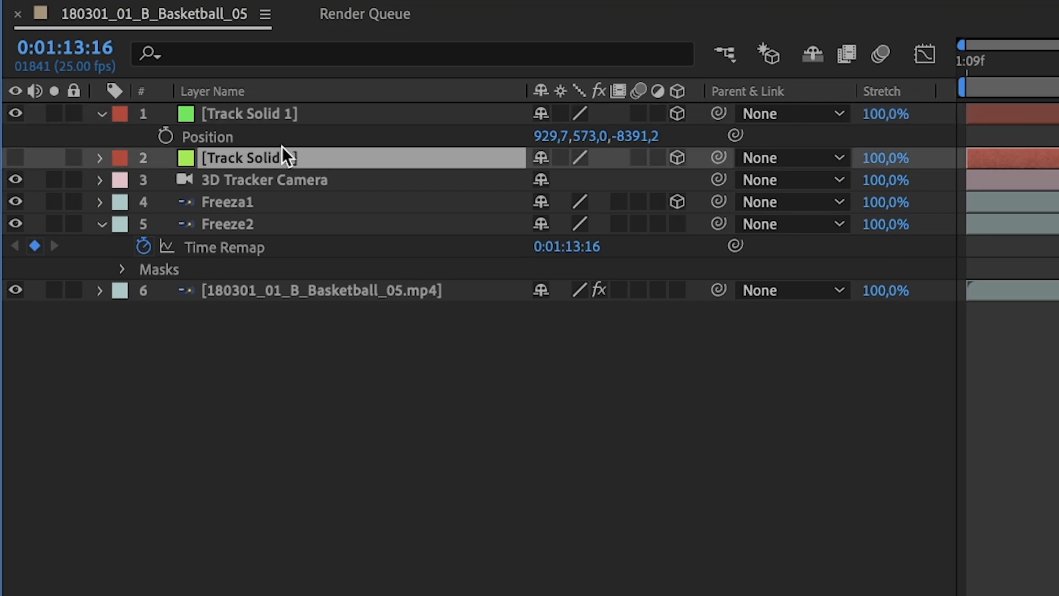
key(cmd+c)
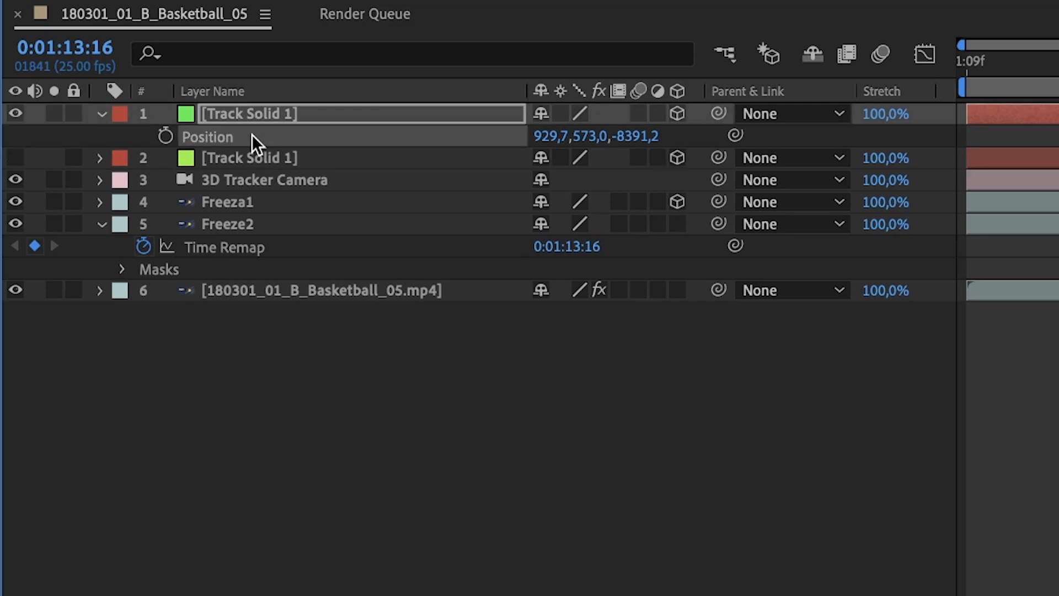
mouse_move(196, 233)
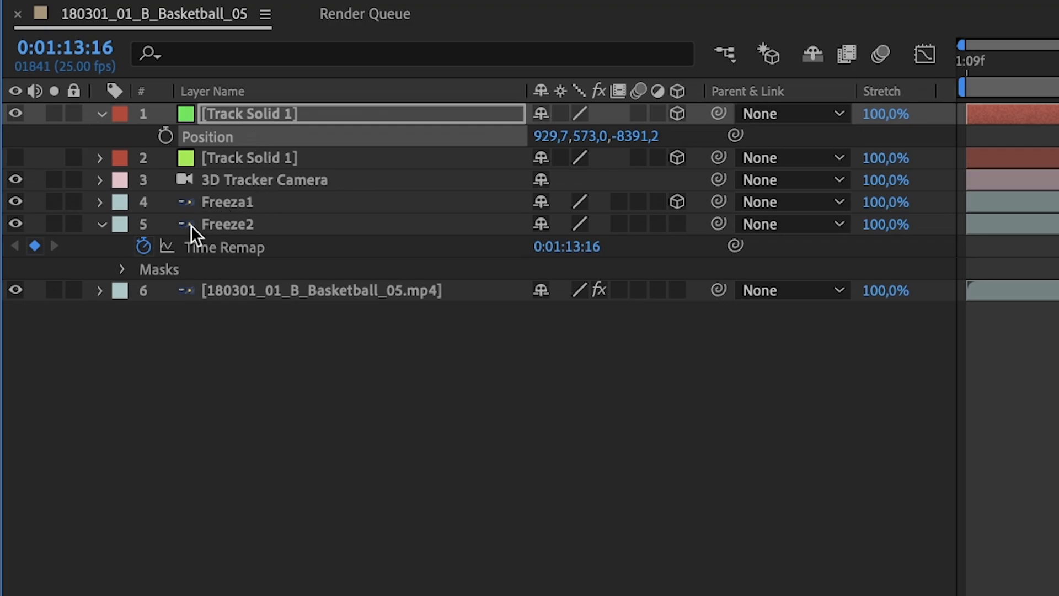
click(228, 223)
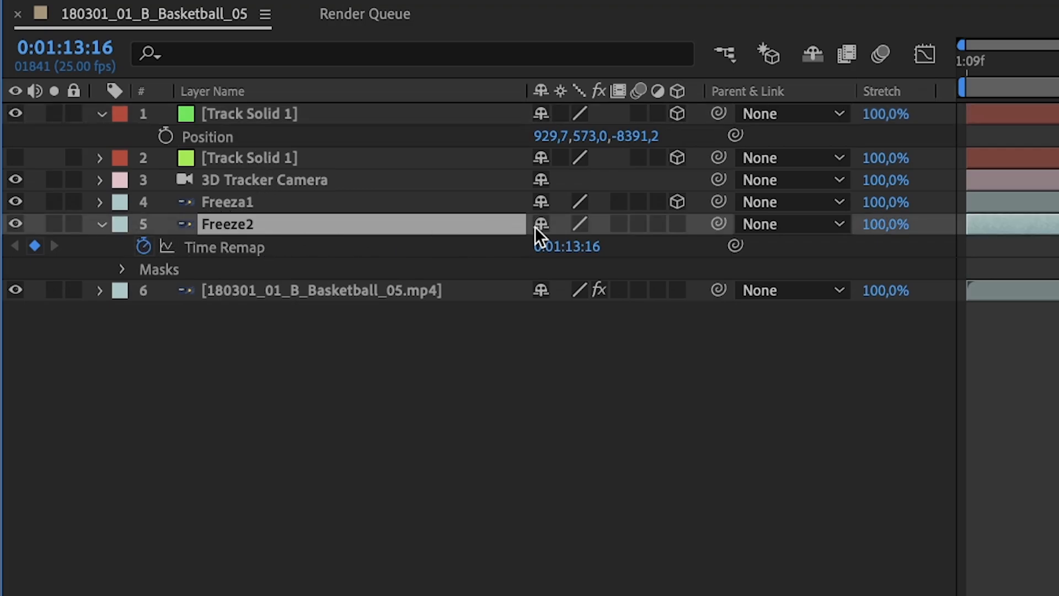
click(677, 224)
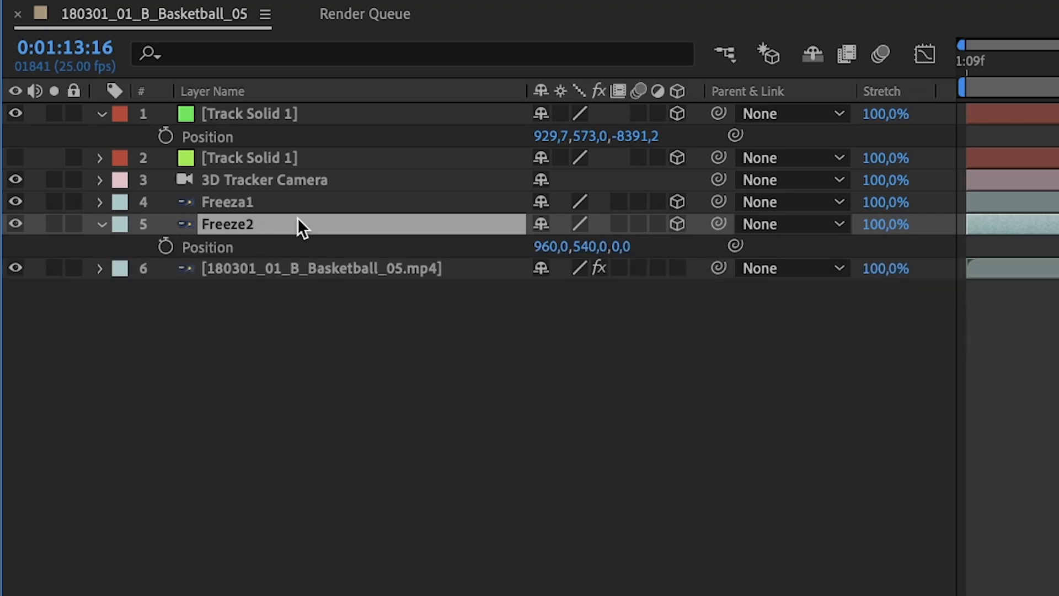
double_click(226, 223)
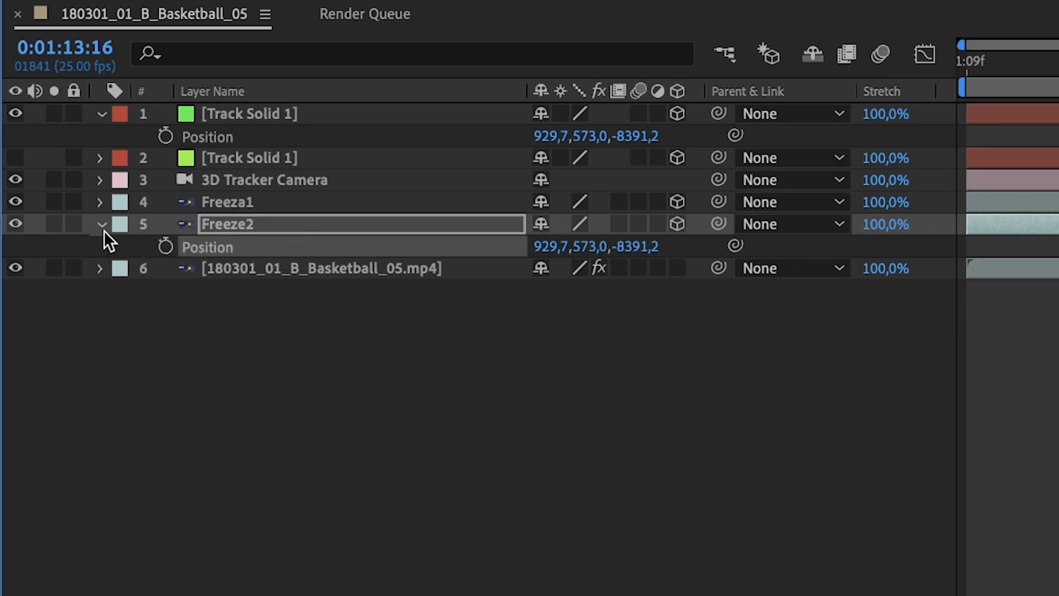
click(100, 223)
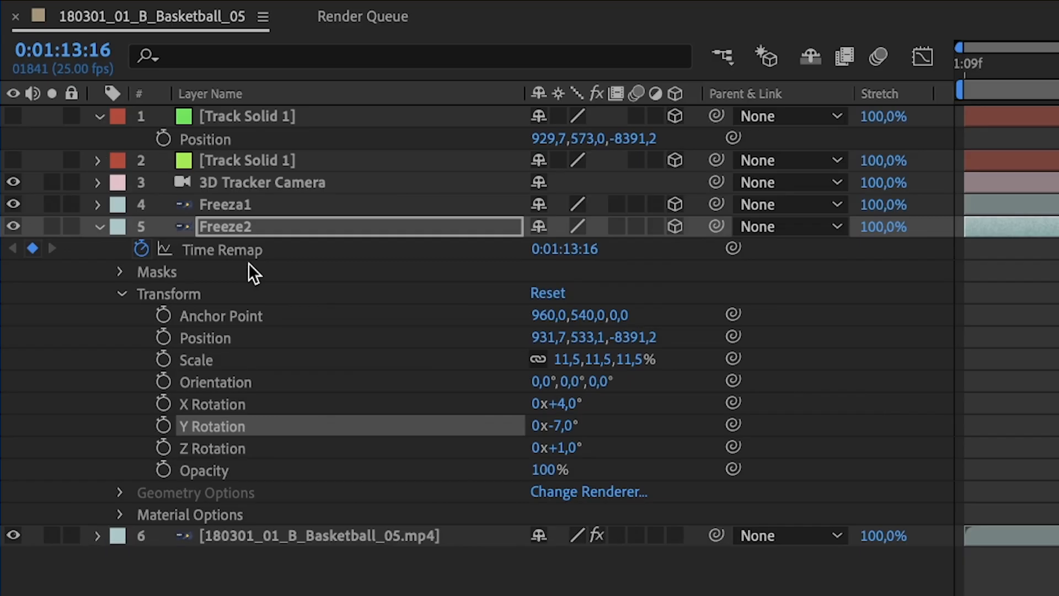
Step: Give Freeze2's Mask 1 a 1.5 px feather and 1.5 px expansion, then duplicate it as Freeze3
click(120, 272)
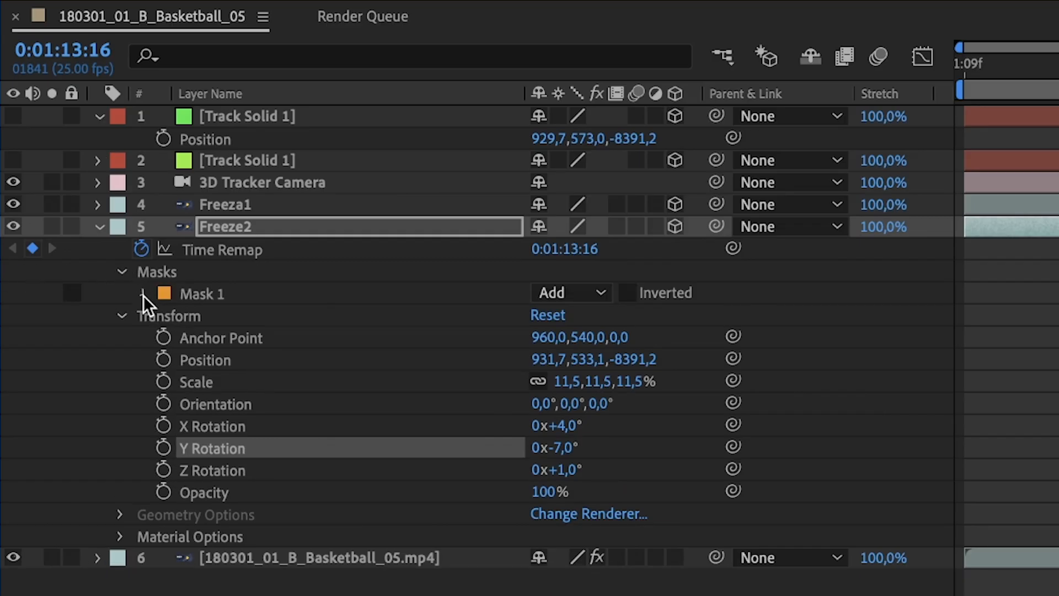
click(142, 293)
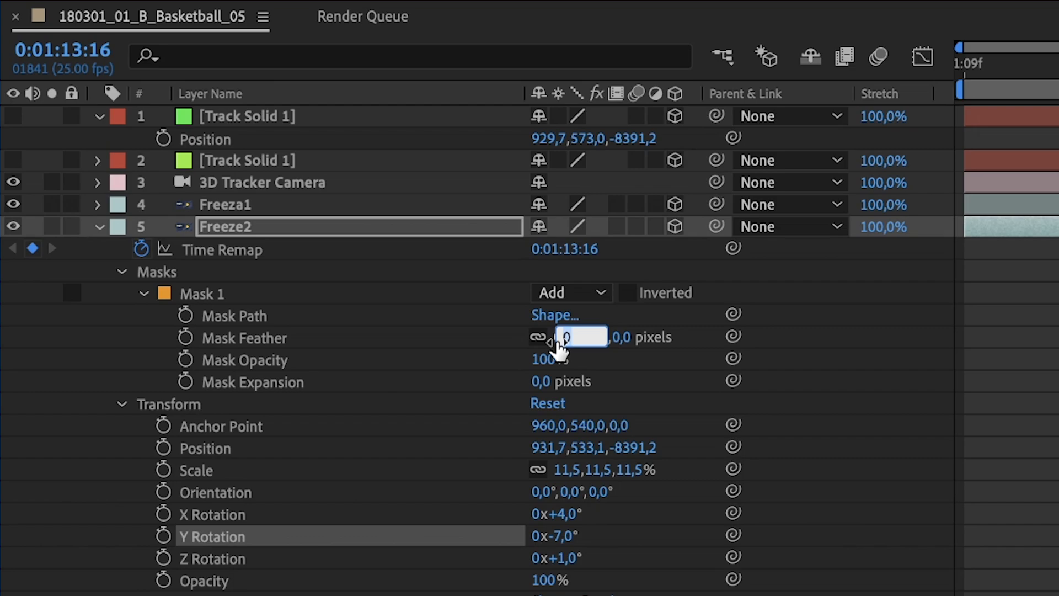
text(1,5)
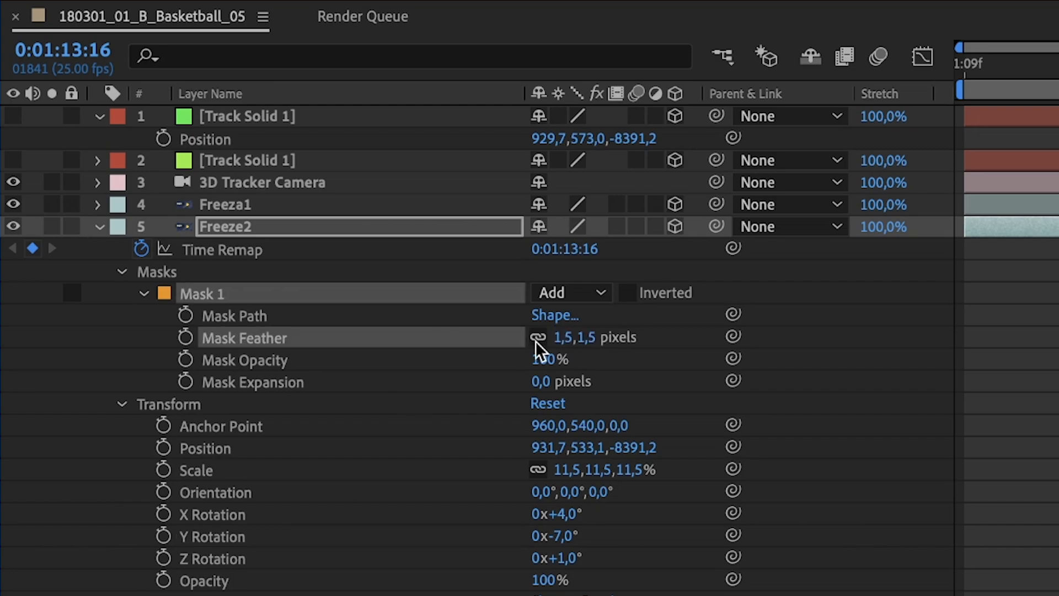
click(560, 382)
text(1,5)
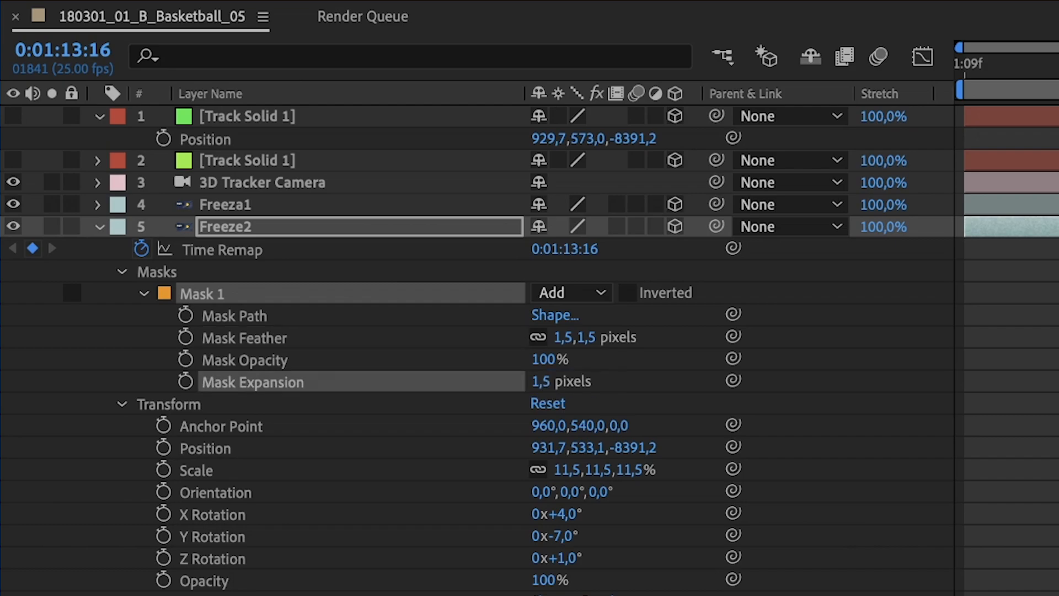
mouse_move(527, 384)
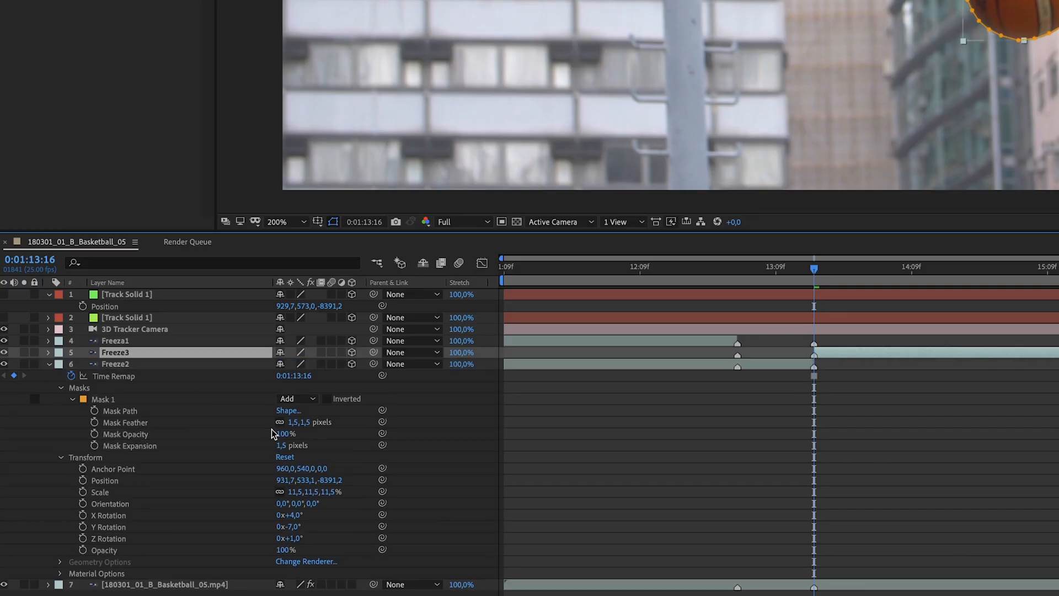
key(shift+cmd+d)
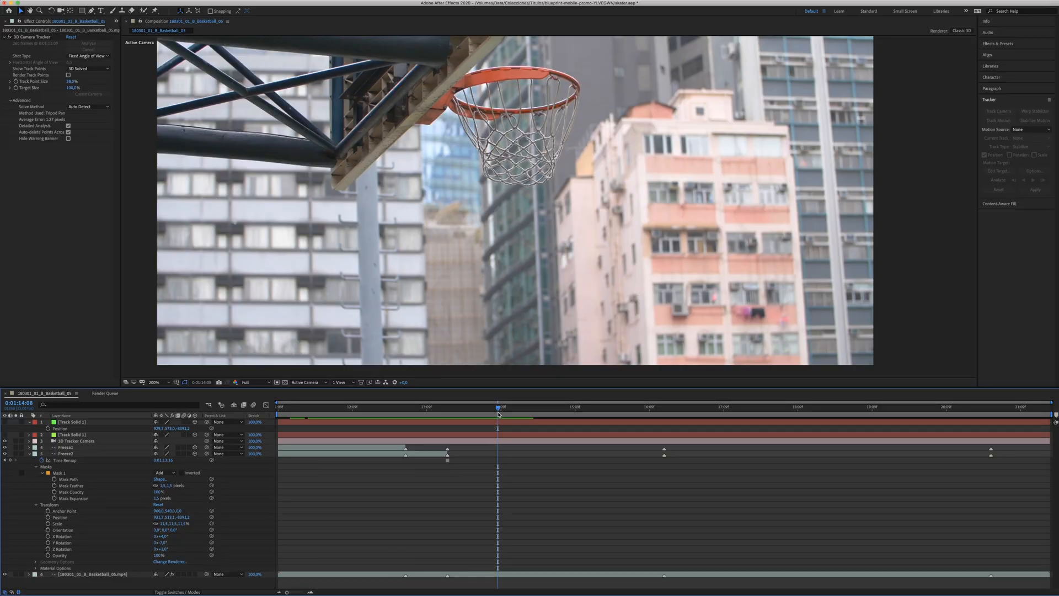
mouse_move(498, 412)
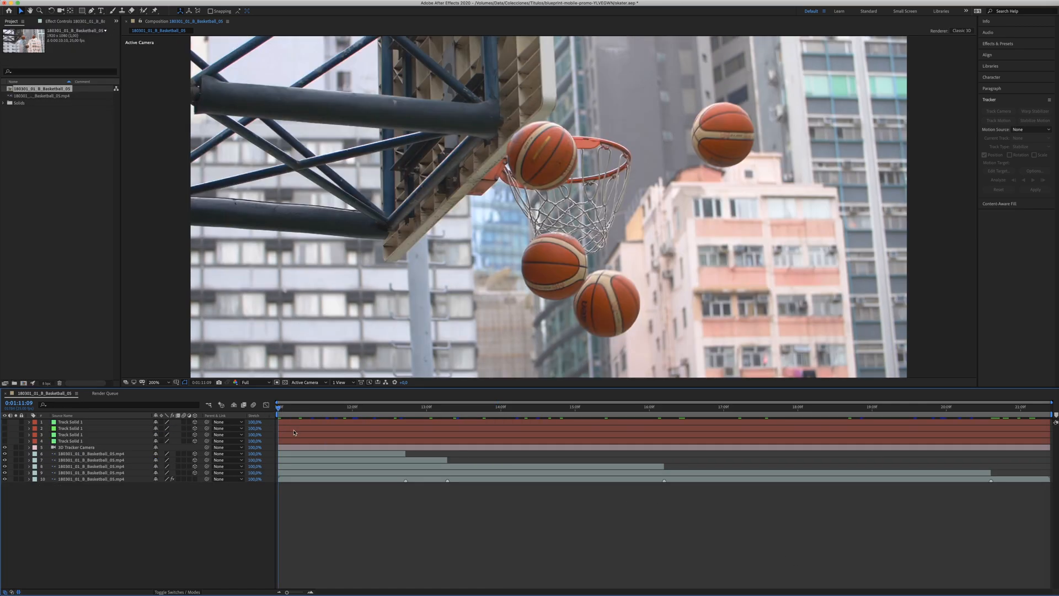
Step: Preview the dunk with the frozen balls and scrub to the last frozen ball
click(465, 406)
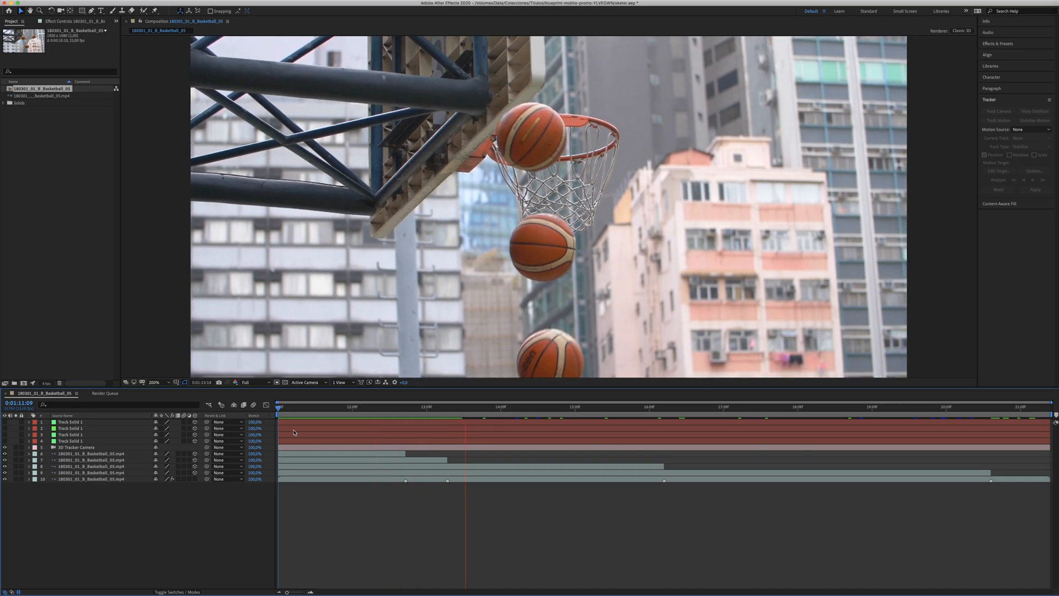
click(637, 406)
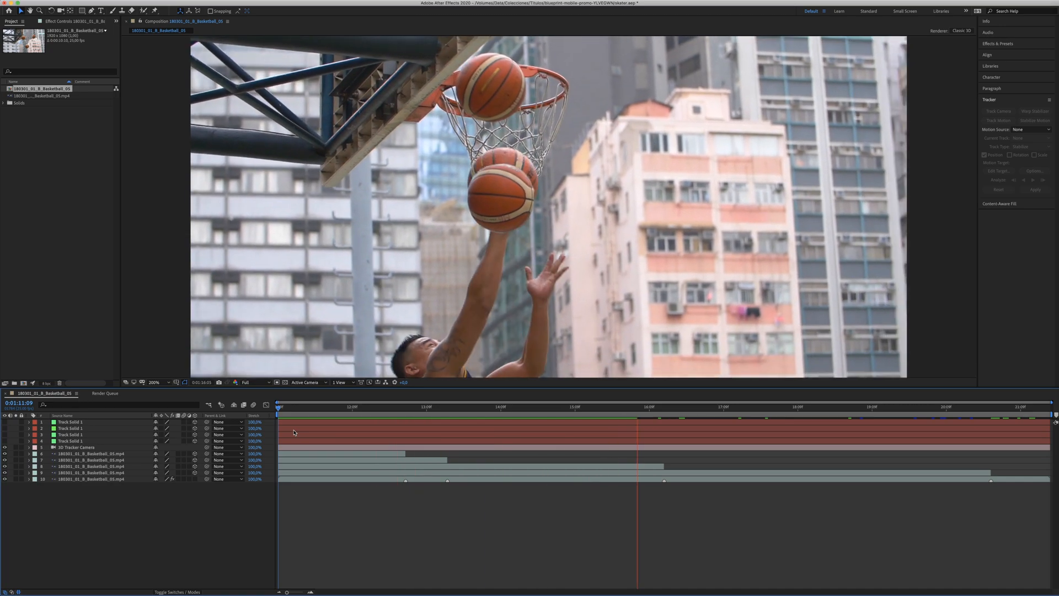
click(656, 407)
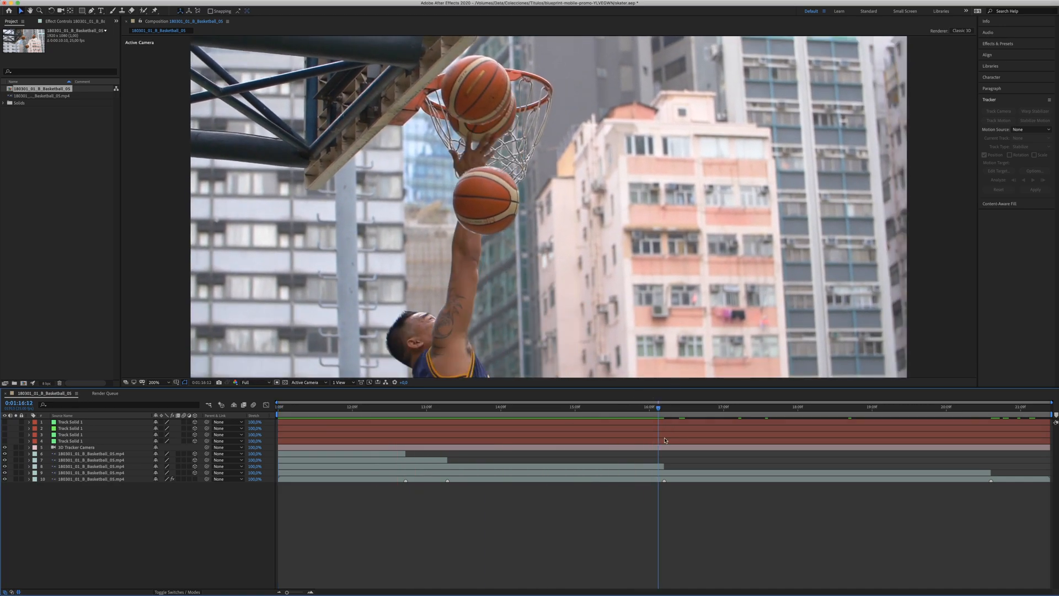
click(88, 473)
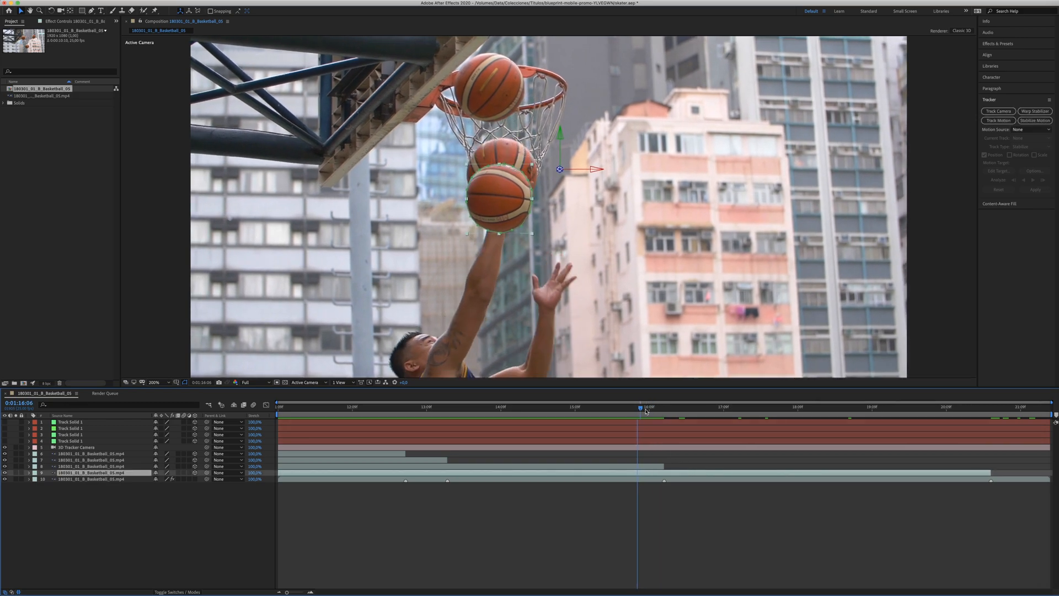
Step: Keyframe layer 9's Opacity from 0% to 100% so the last ball fades in
click(666, 407)
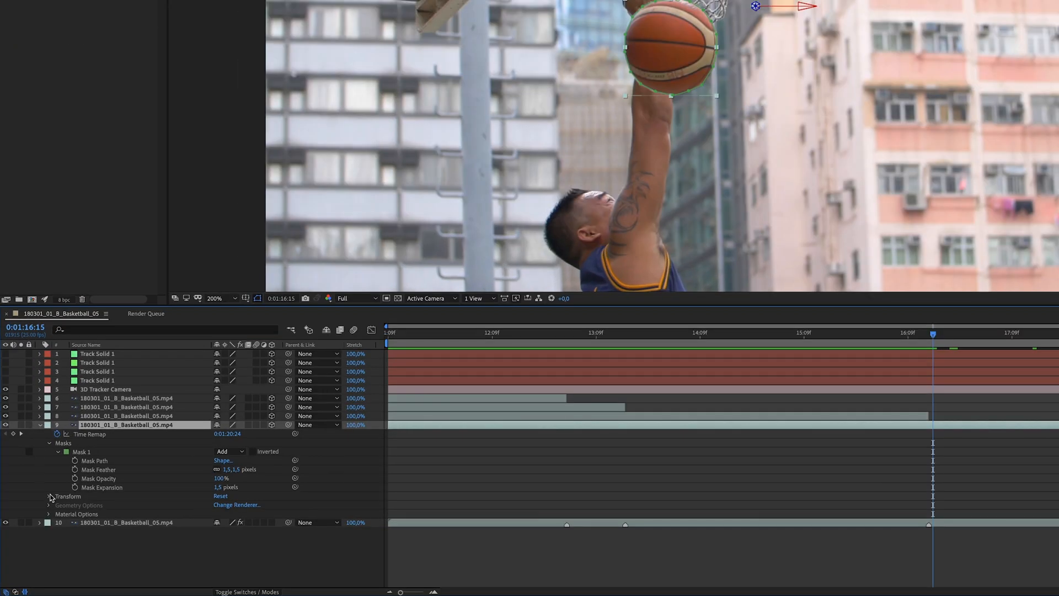
click(48, 496)
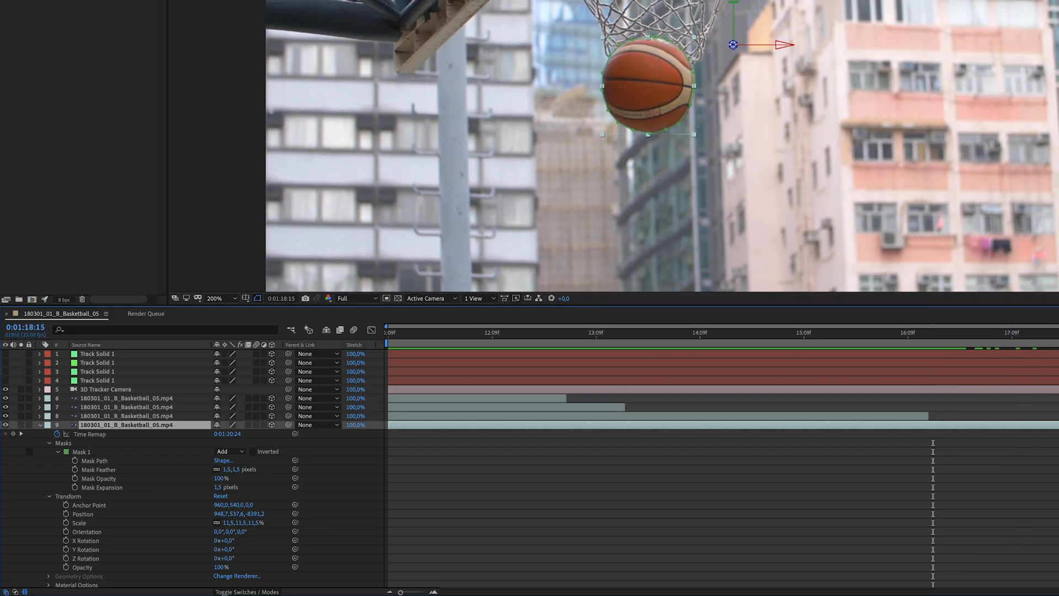
click(1027, 332)
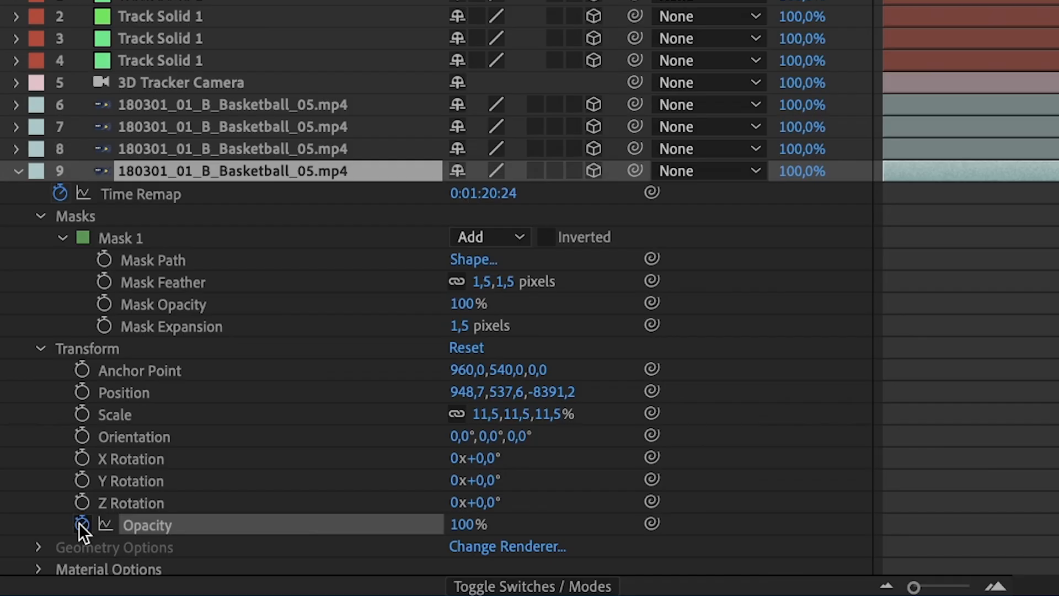
click(81, 524)
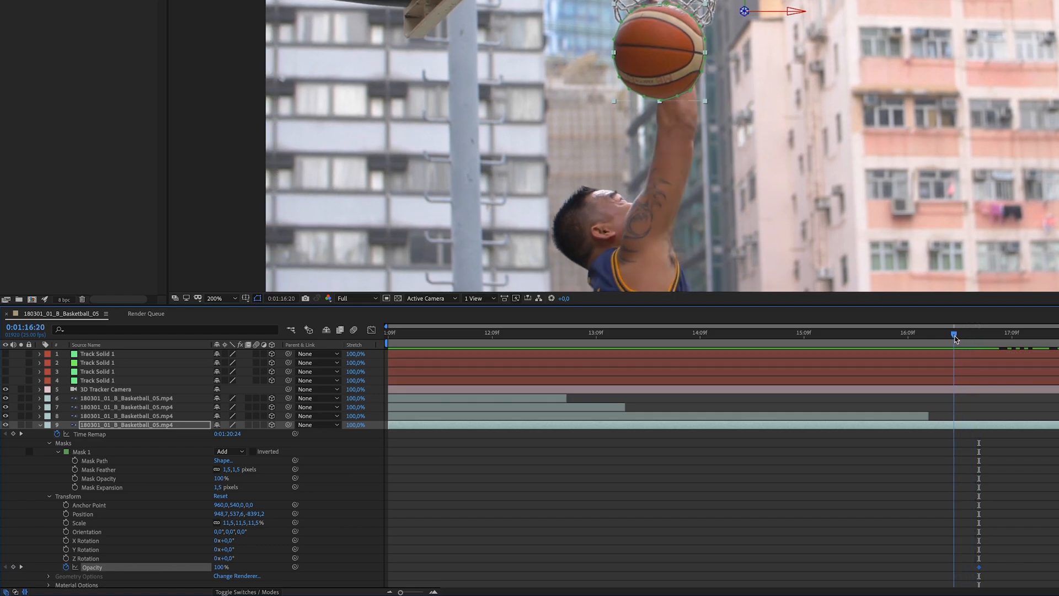
double_click(222, 567)
text(0)
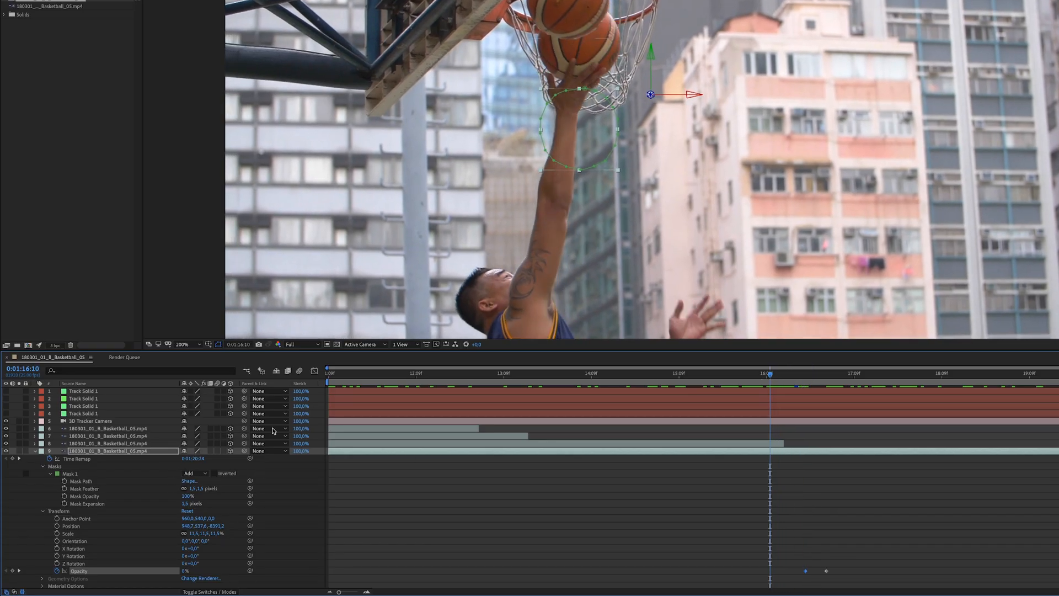
click(787, 373)
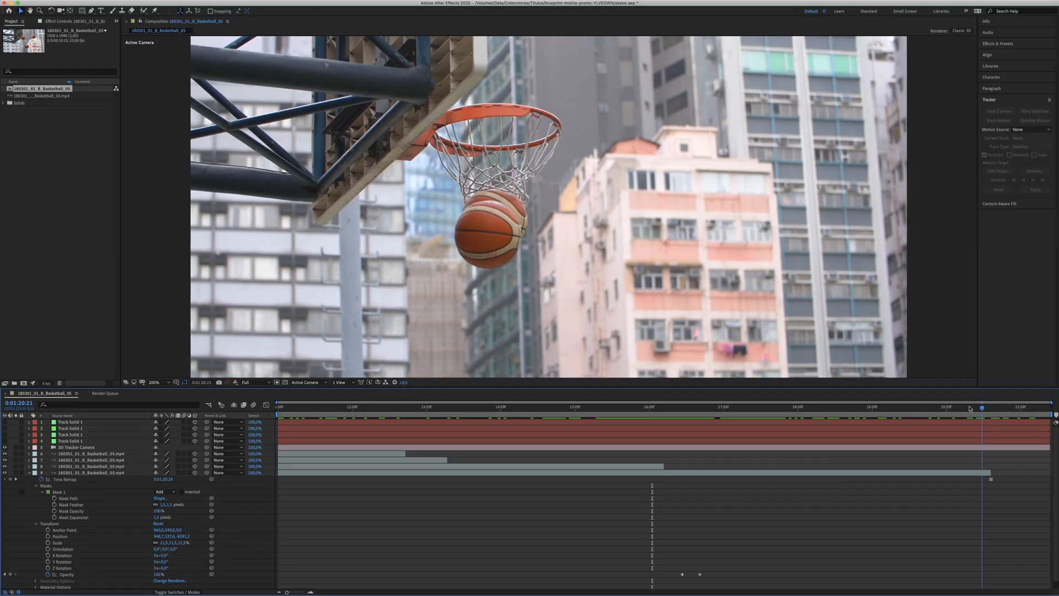
Step: Preview the shot to check the ball's fade-in
click(679, 407)
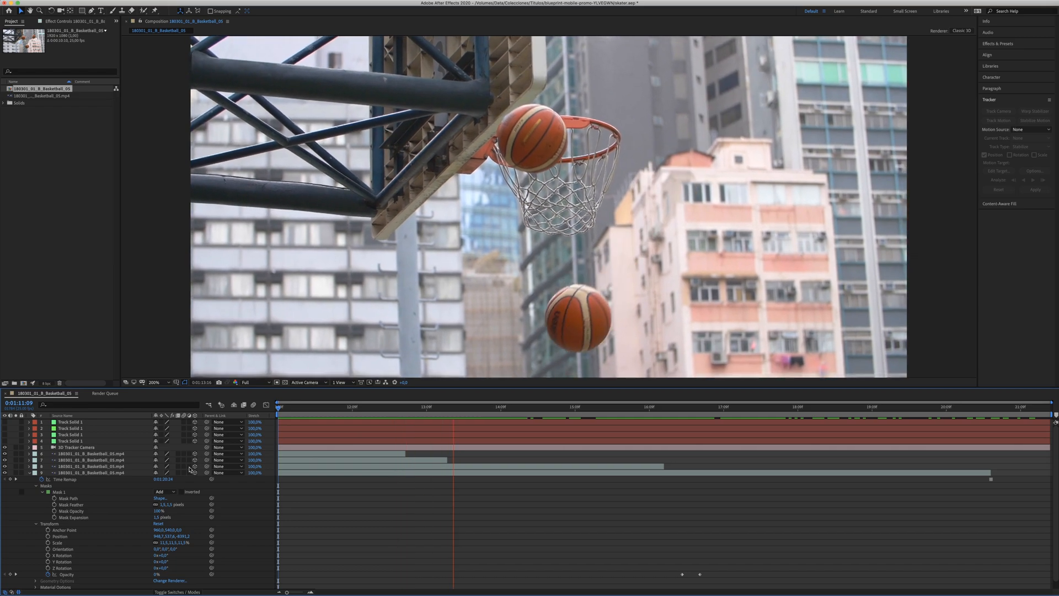
click(608, 407)
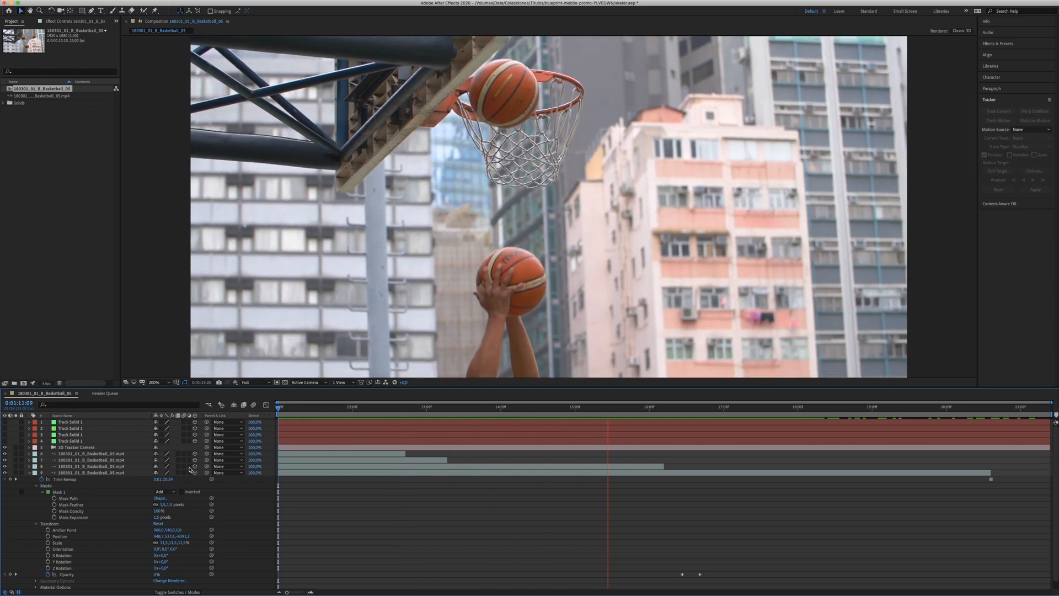
click(810, 406)
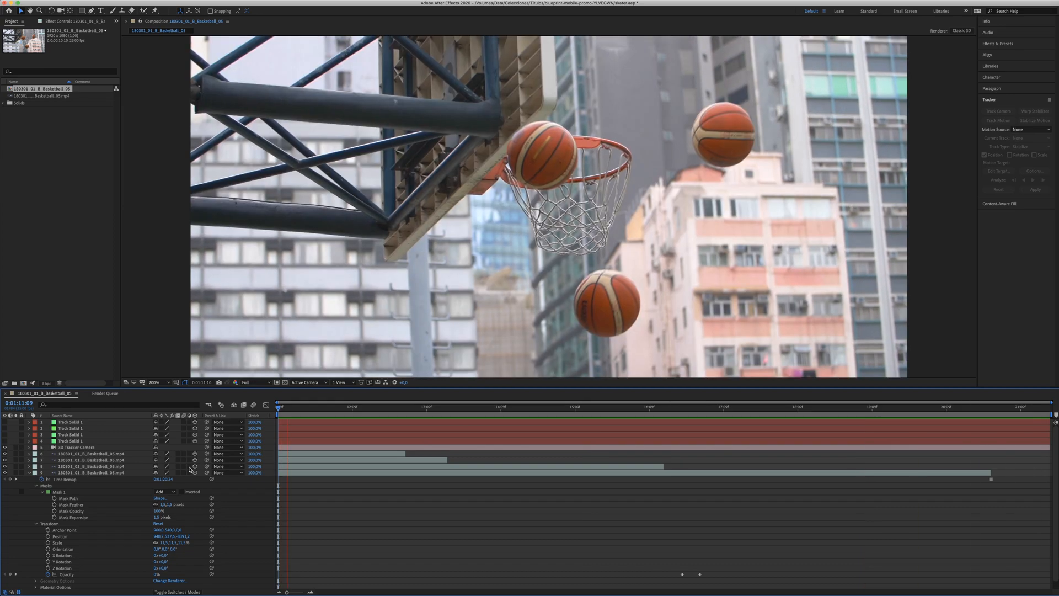
click(400, 406)
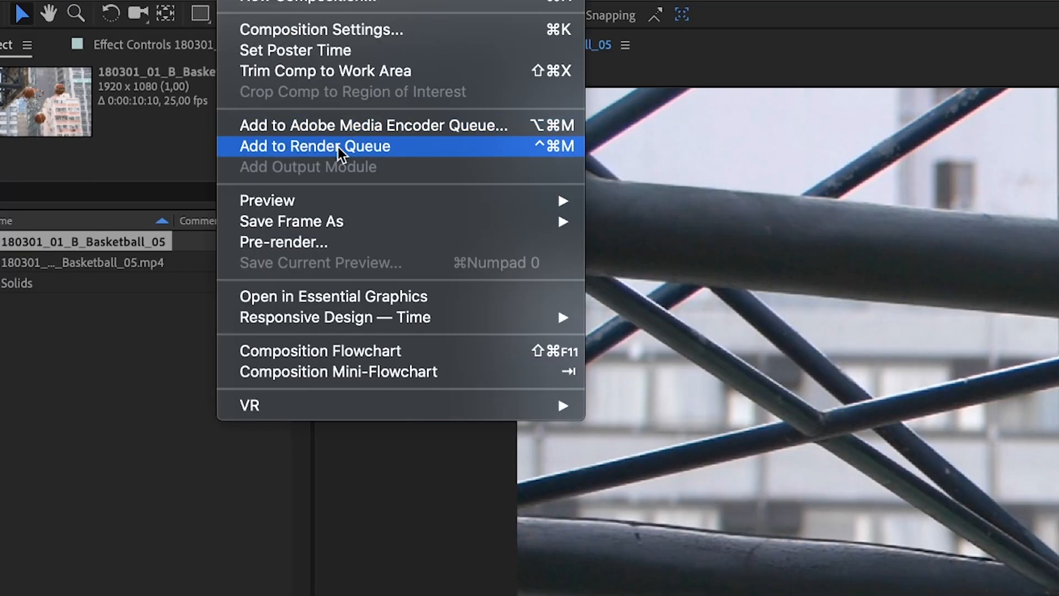
Step: Add the composition to the Render Queue, set the lossless .mov output file, and render
click(315, 145)
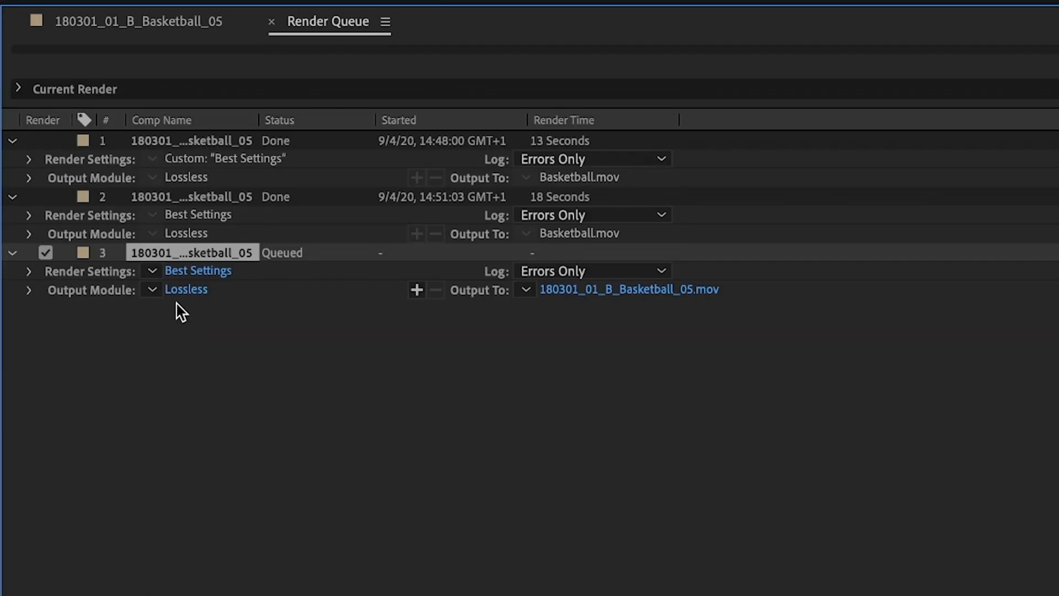
mouse_move(192, 284)
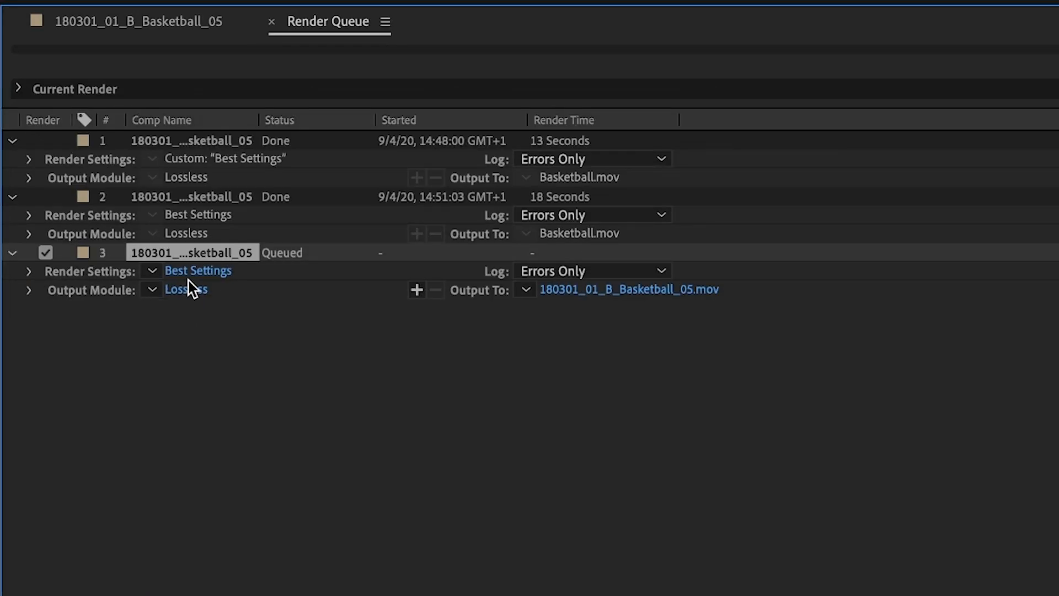
mouse_move(656, 302)
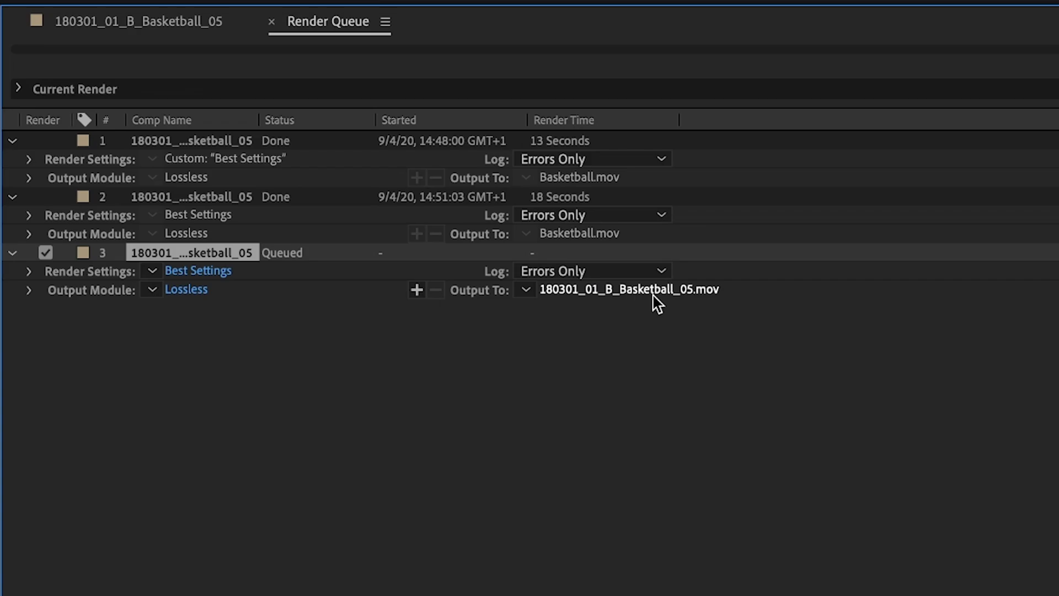
mouse_move(678, 299)
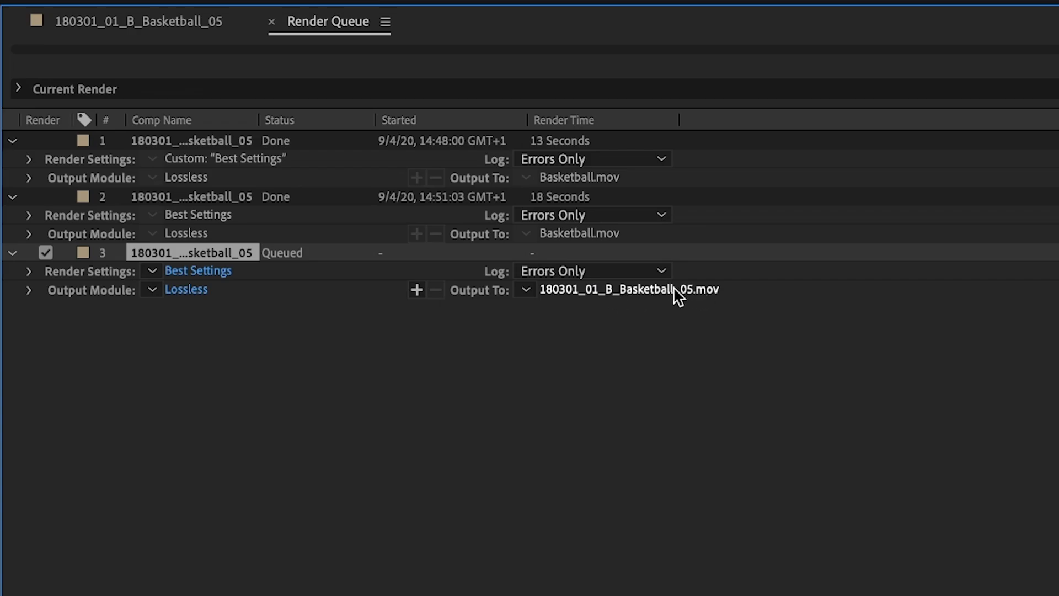
click(1003, 86)
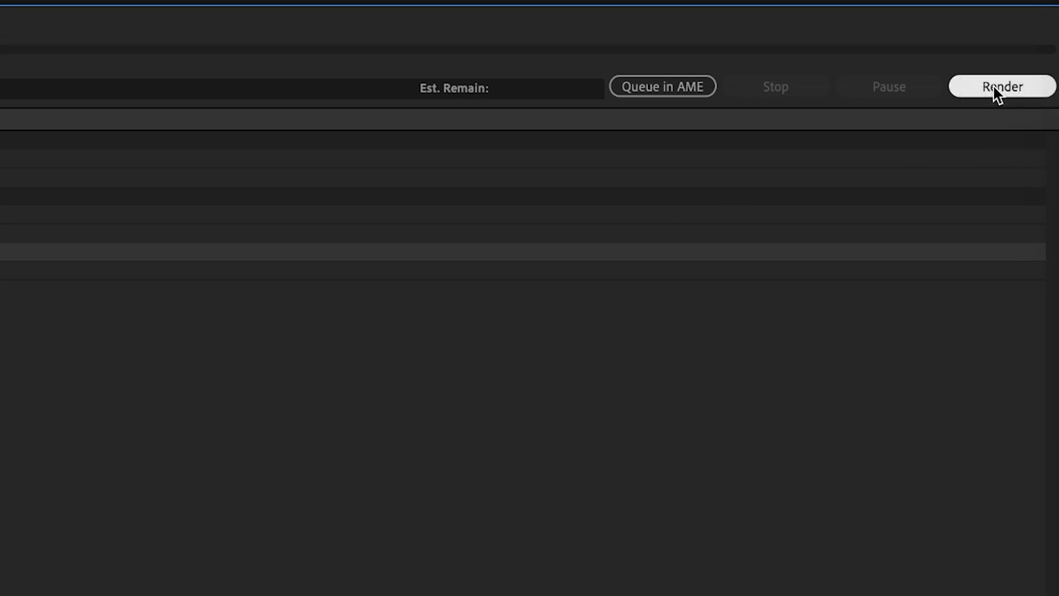
click(1003, 86)
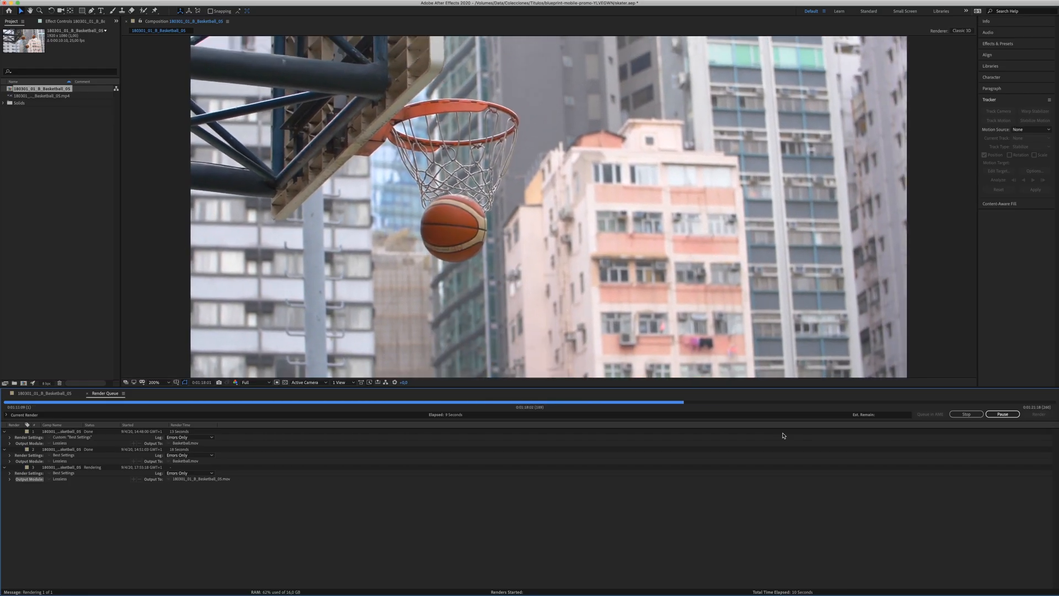